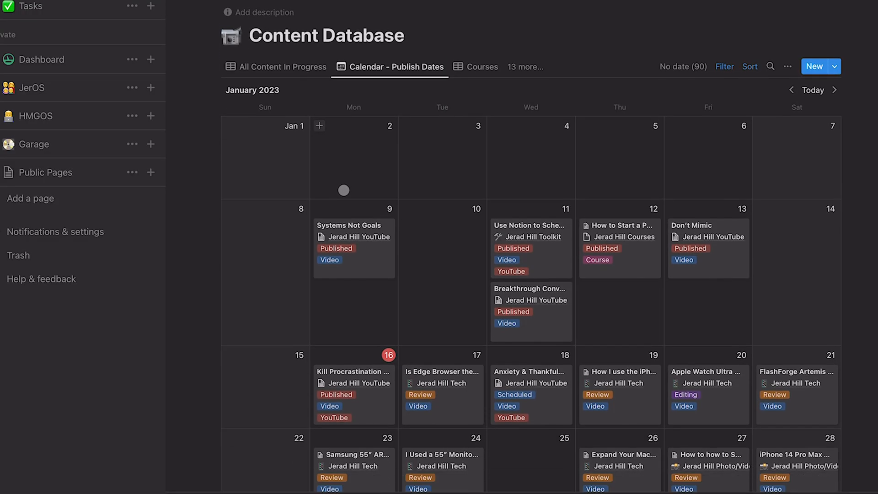
Step: Review the existing All Content In Progress table in the workspace
scroll("down", 3)
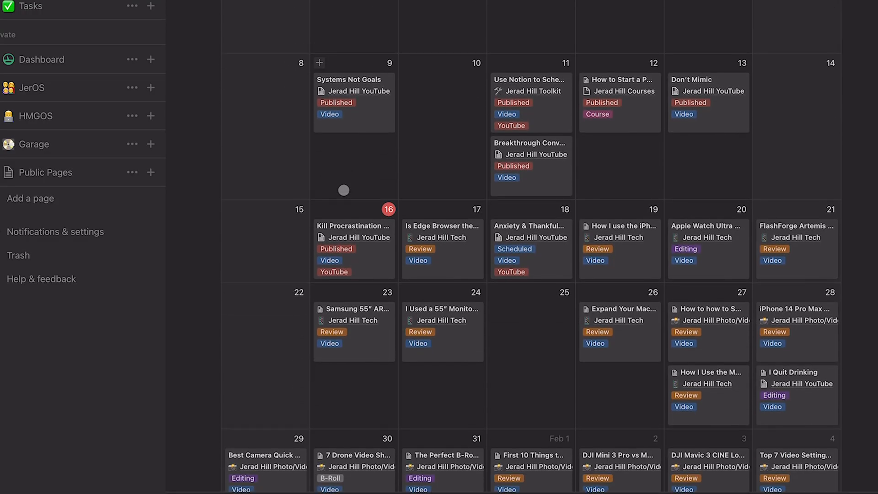
scroll("up", 3)
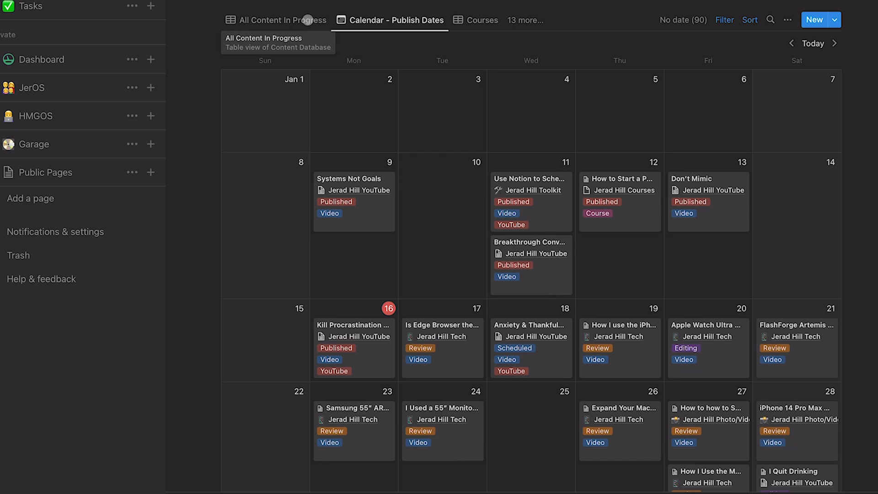
left_click(280, 19)
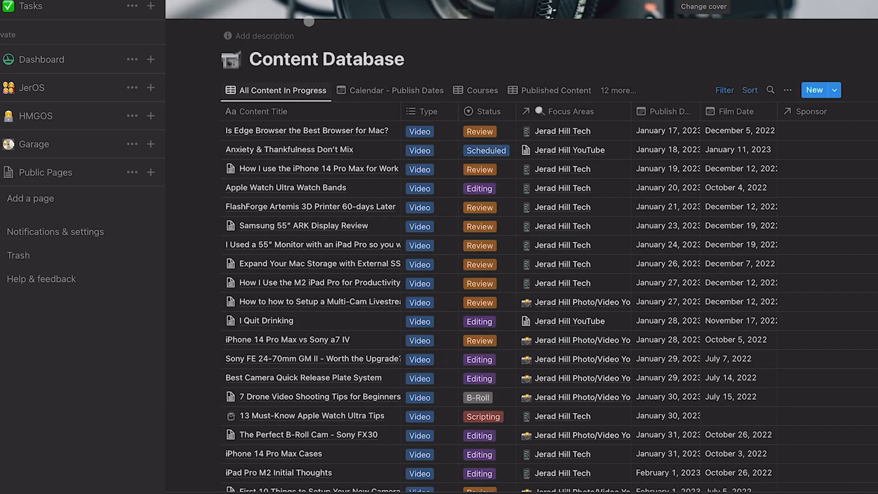
scroll("up", 3)
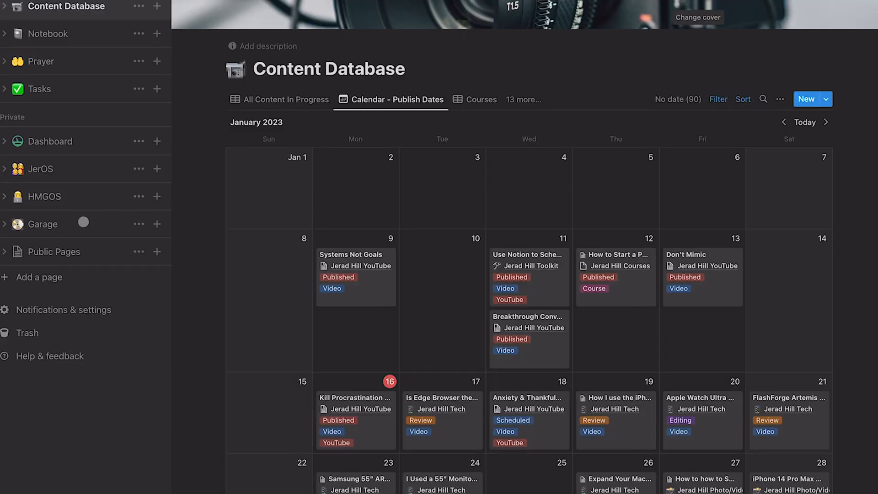
Step: Navigate via Public Pages and Notion Templates & Courses to the empty Social Media Content Calendar page
left_click(54, 251)
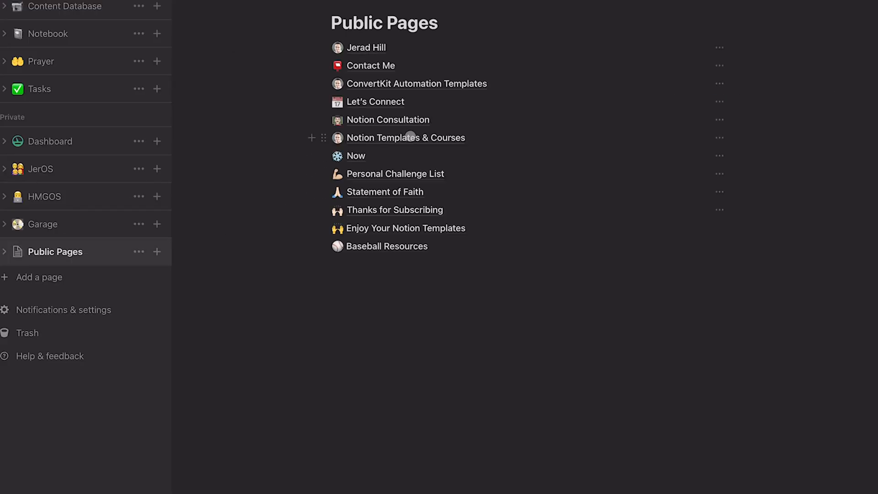
left_click(405, 138)
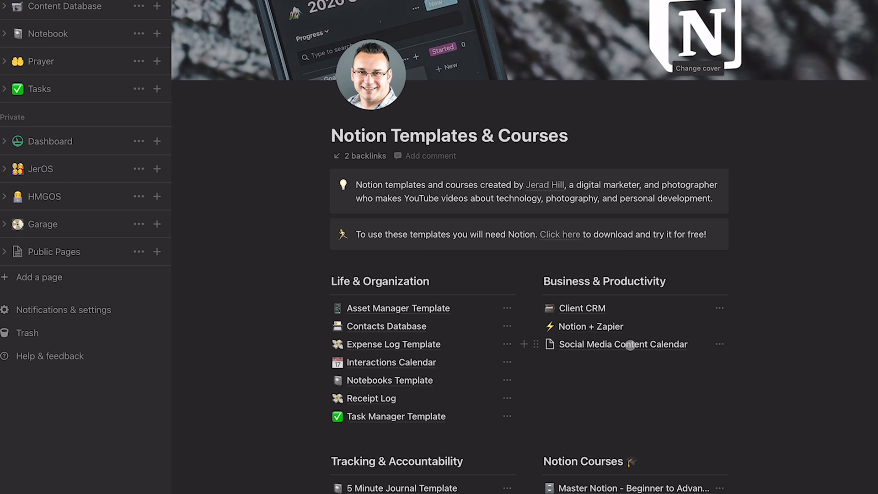
left_click(621, 344)
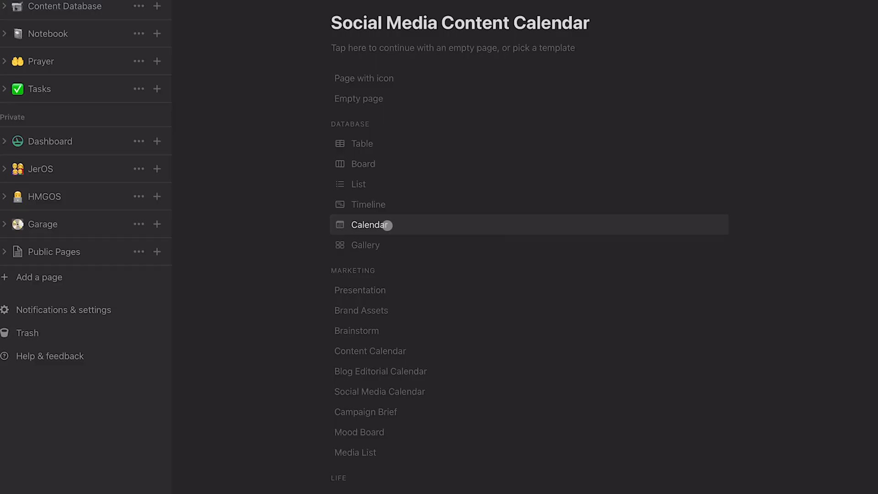
Step: Make the page a calendar database and add a table view named All Posts
left_click(368, 225)
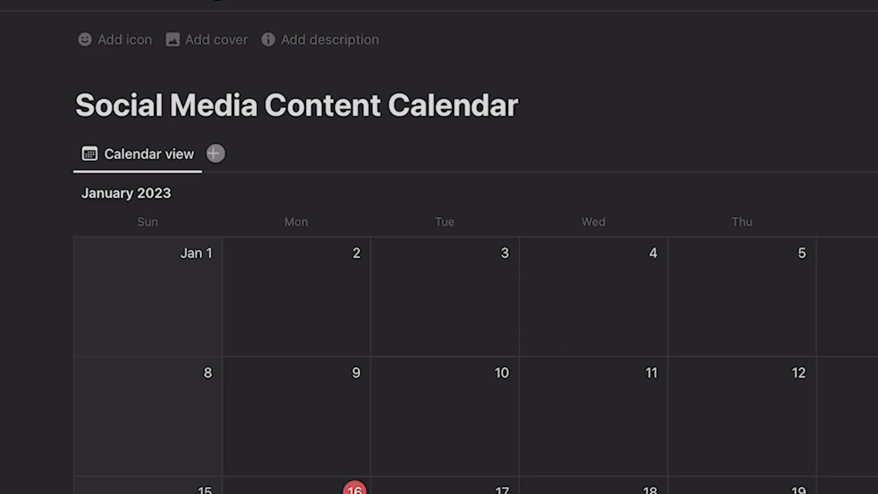
left_click(215, 152)
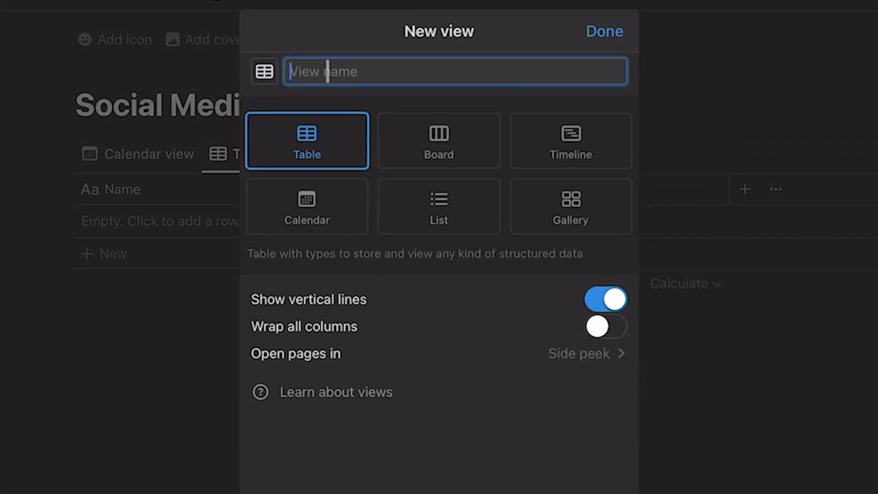
type("All Posts")
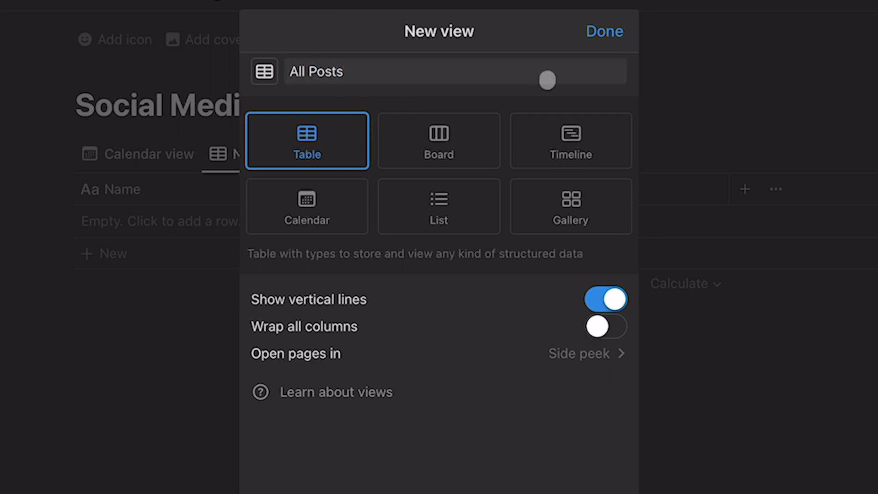
left_click(603, 32)
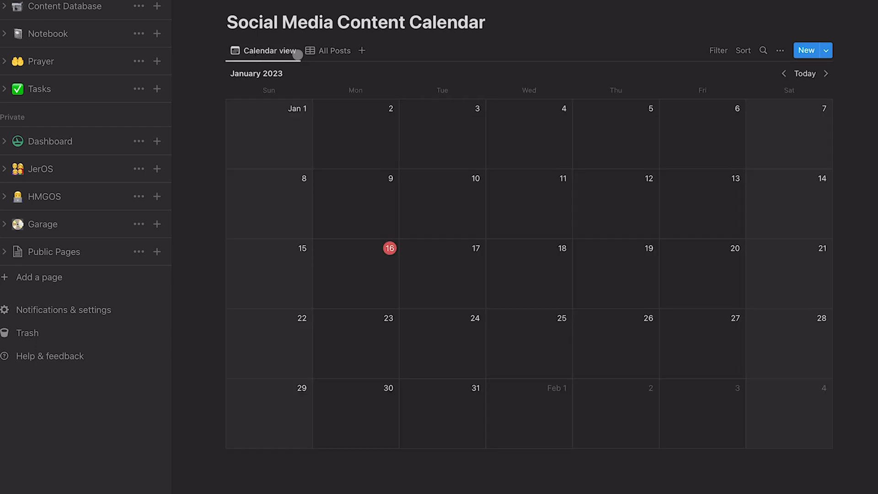
left_click(334, 50)
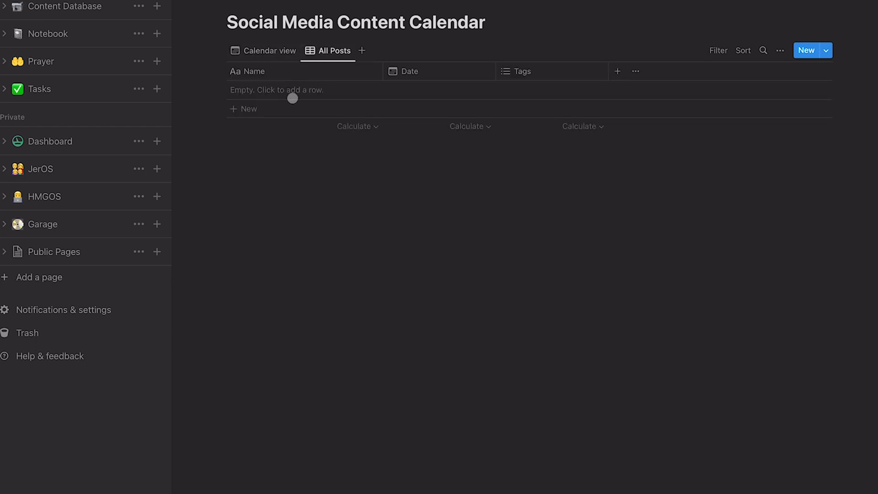
mouse_move(283, 89)
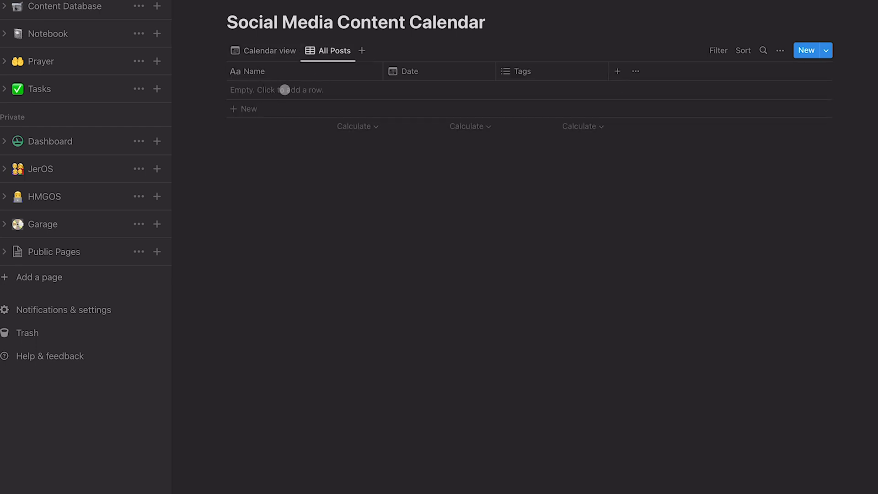
left_click(269, 50)
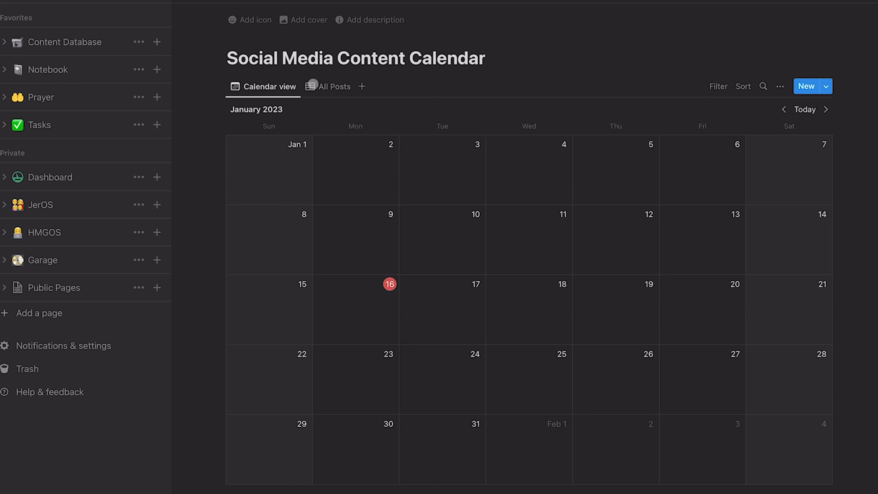
Step: In the All Posts table, rename the Date column to Publish Date
left_click(332, 86)
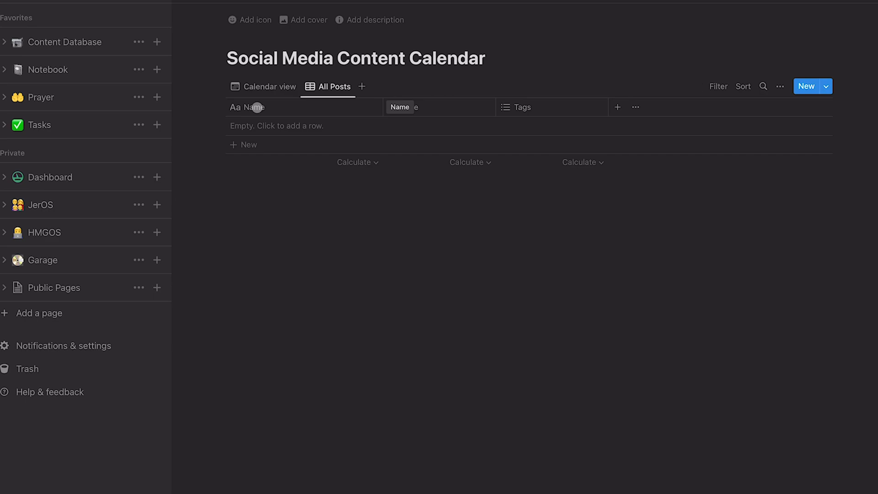
left_click(248, 107)
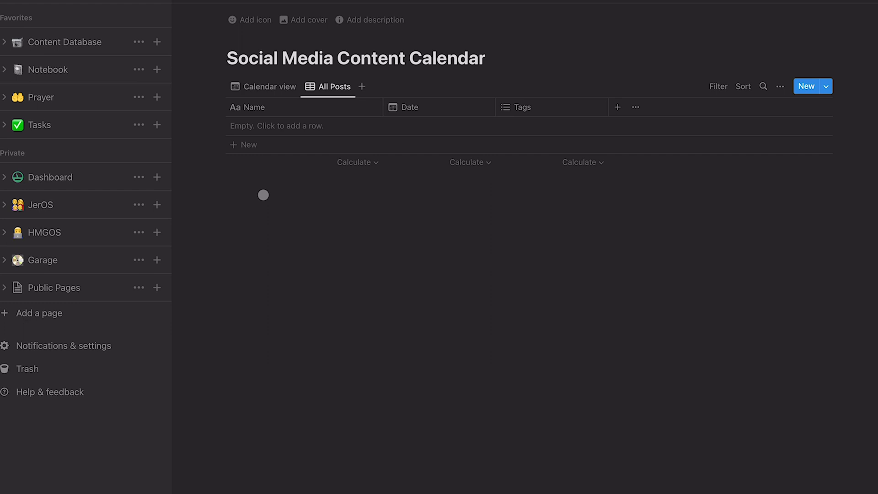
left_click(407, 107)
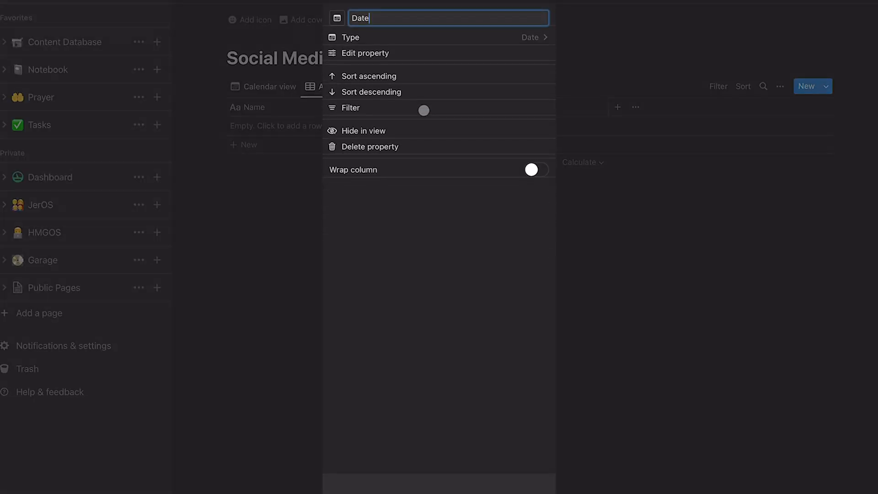
mouse_move(365, 53)
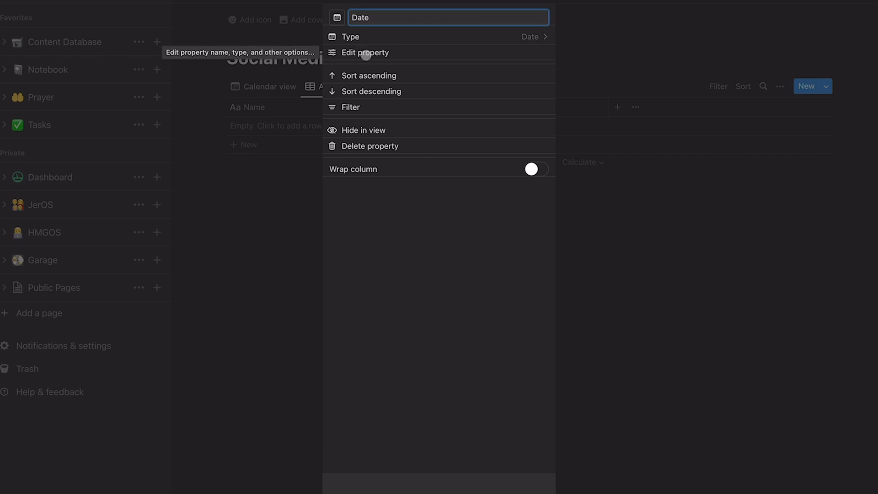
mouse_move(391, 30)
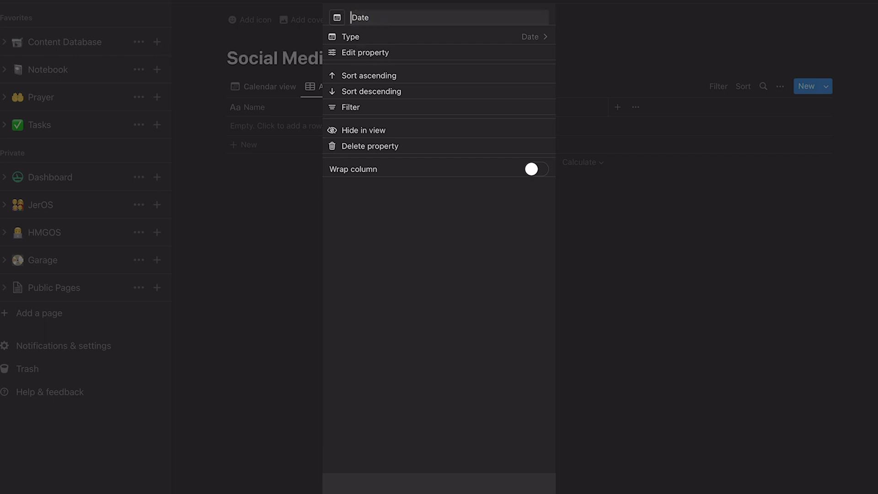
left_click(448, 17)
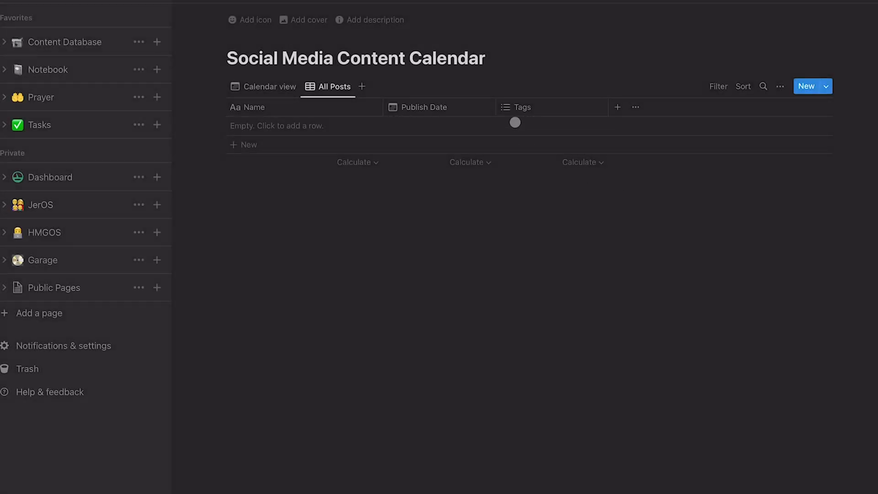
left_click(520, 107)
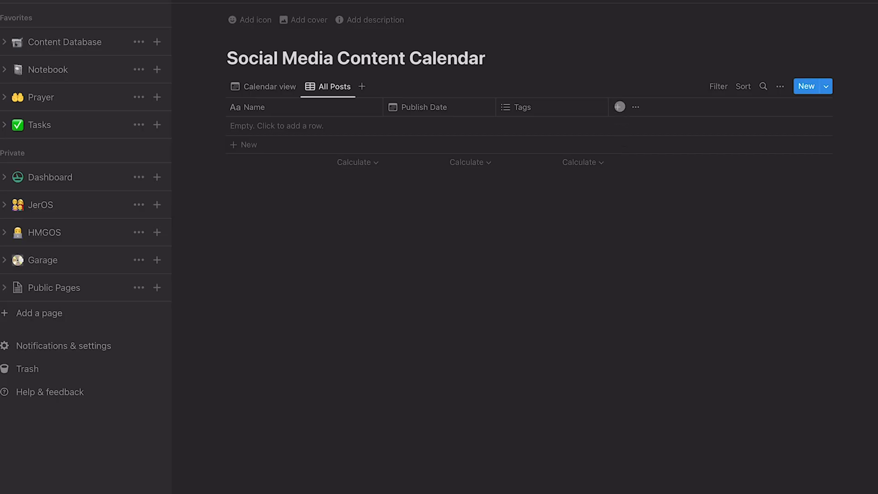
Step: Add a multi-select property named Platform to the database
left_click(618, 107)
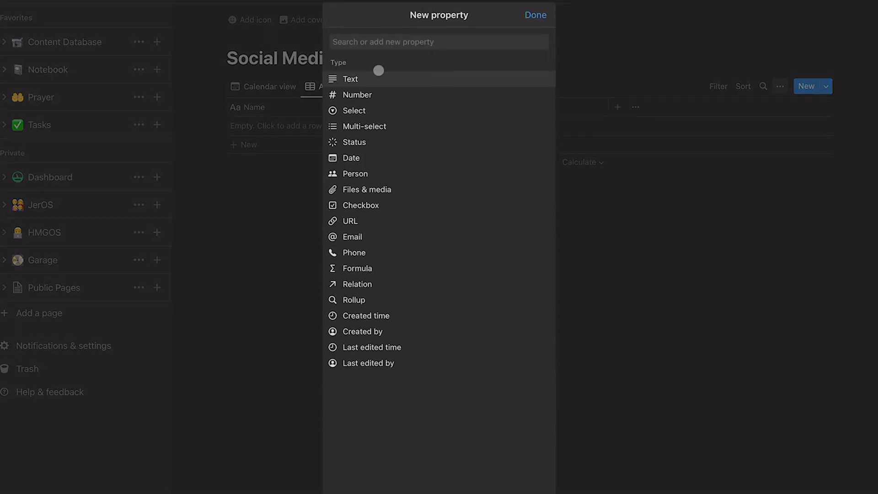
mouse_move(364, 126)
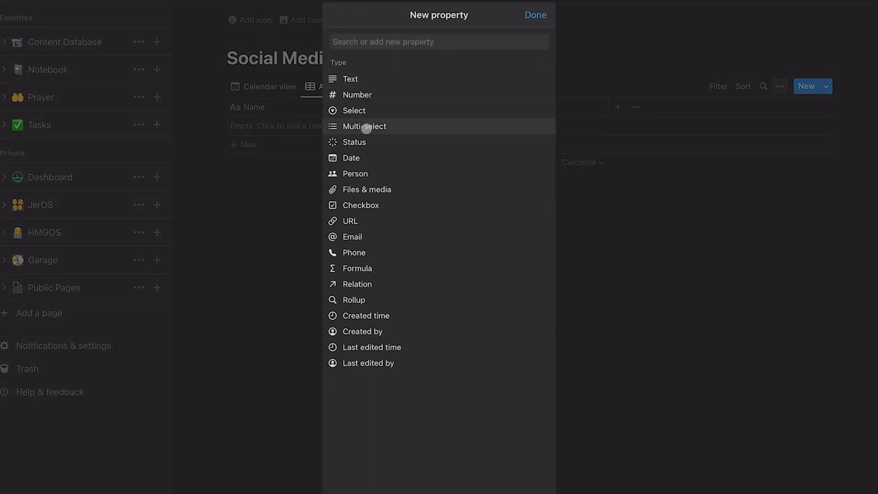
left_click(364, 126)
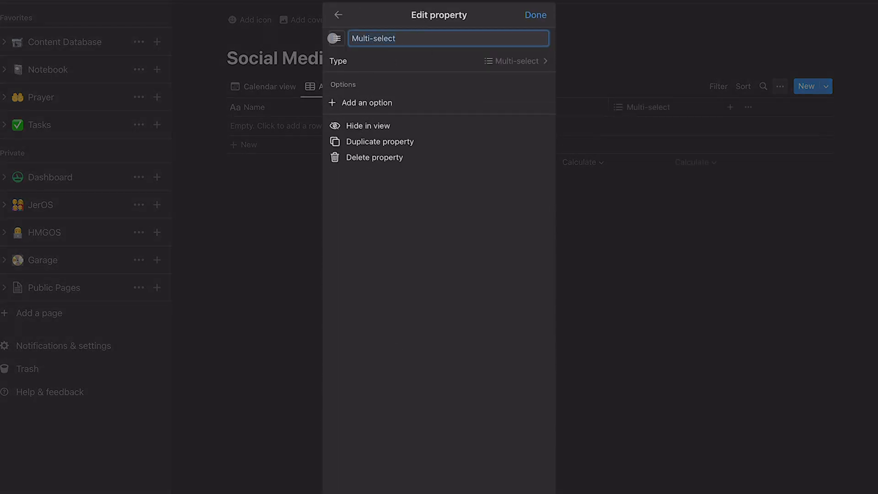
type("Platfo")
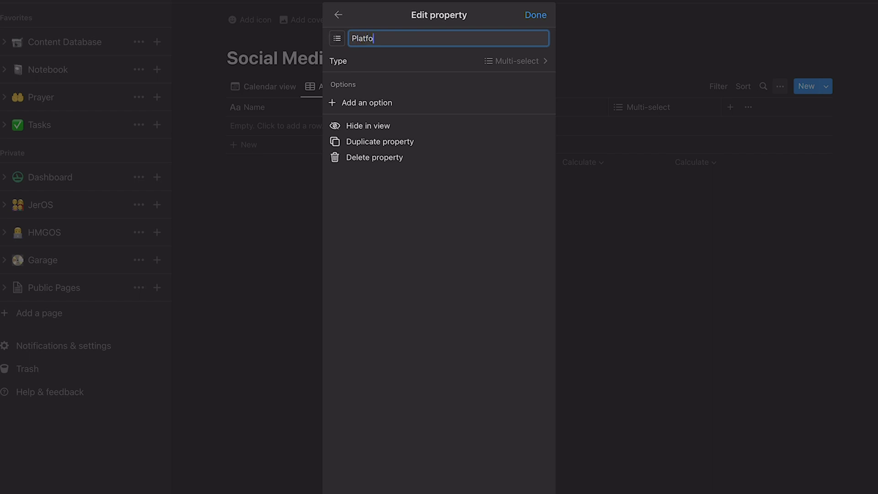
type("rm")
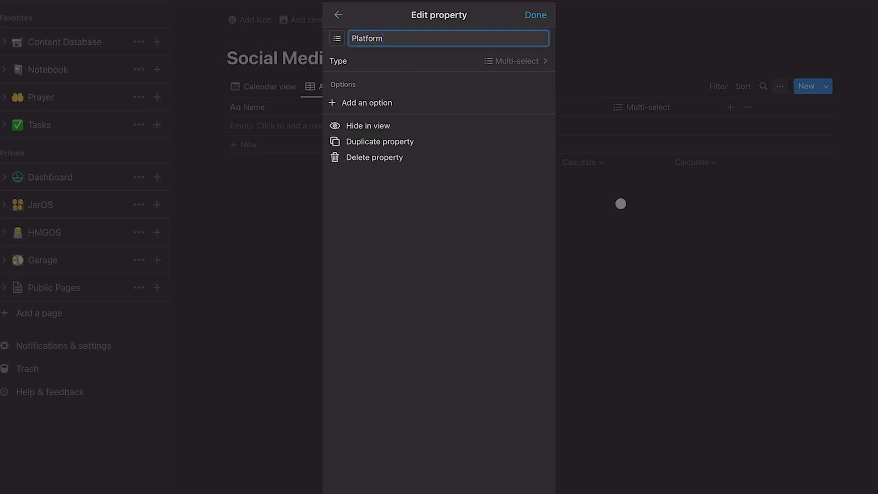
left_click(535, 15)
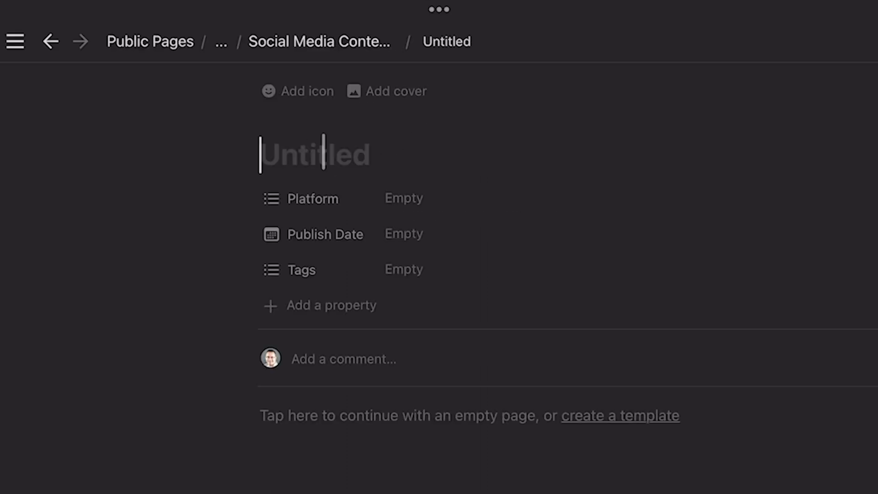
Step: Title the new post Test Post and add Twitter as a Platform option
type("Test")
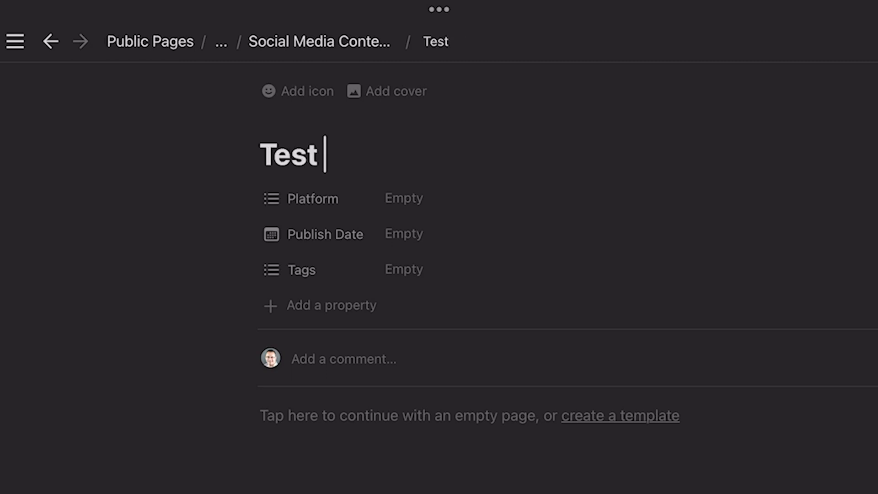
type("Post")
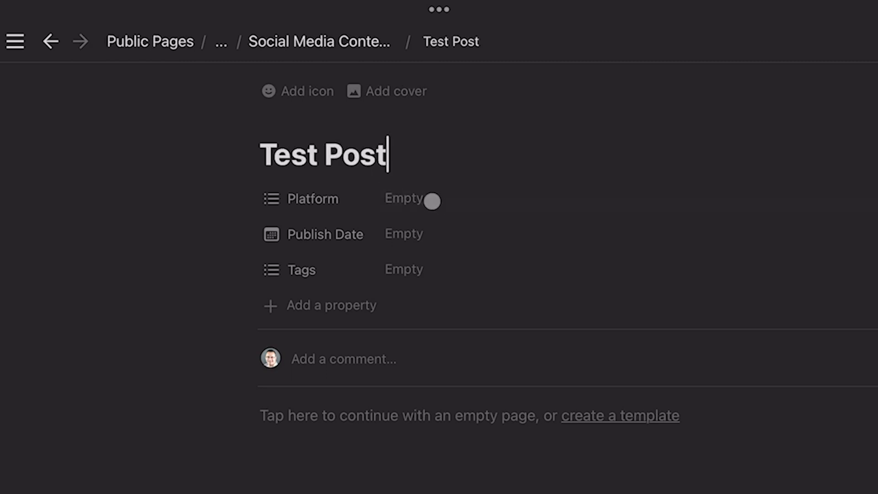
left_click(403, 198)
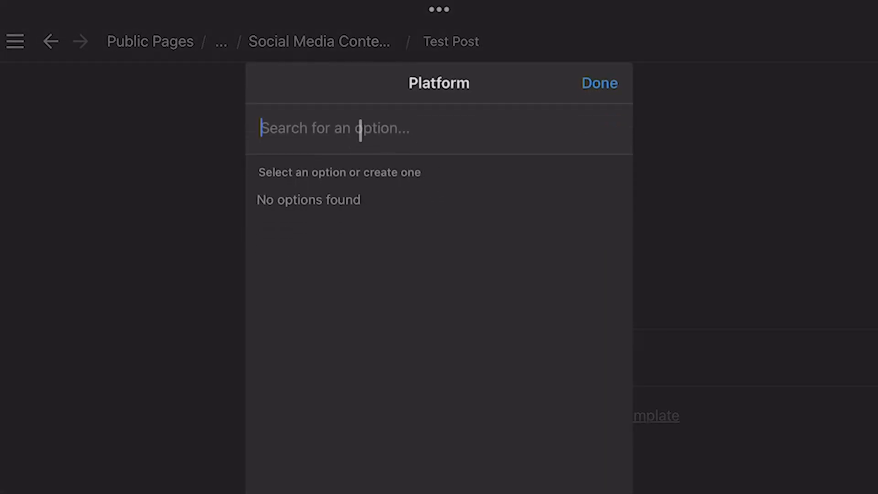
type("Twitt")
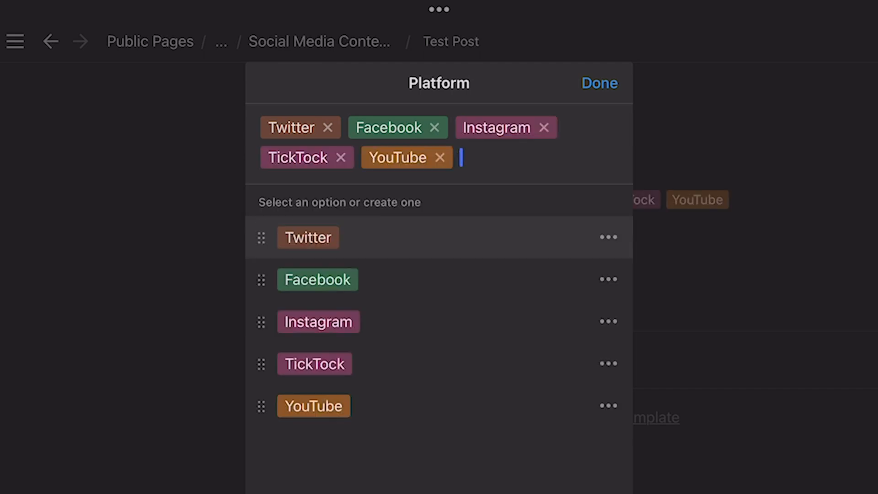
mouse_move(427, 116)
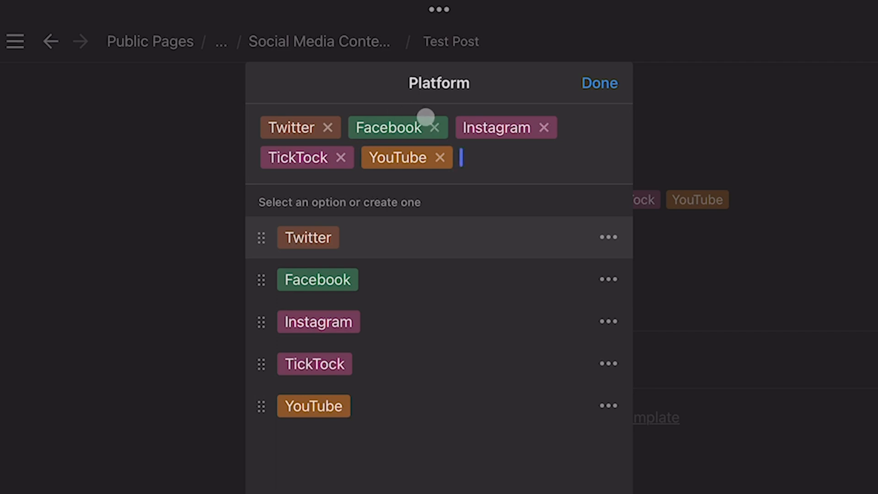
mouse_move(345, 121)
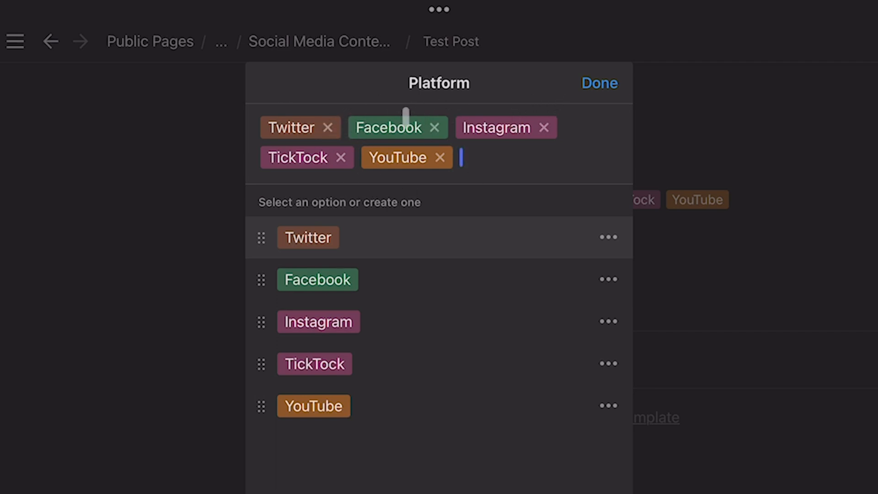
Step: Remove TickTock, Facebook, YouTube and Instagram so only Twitter remains selected
left_click(340, 158)
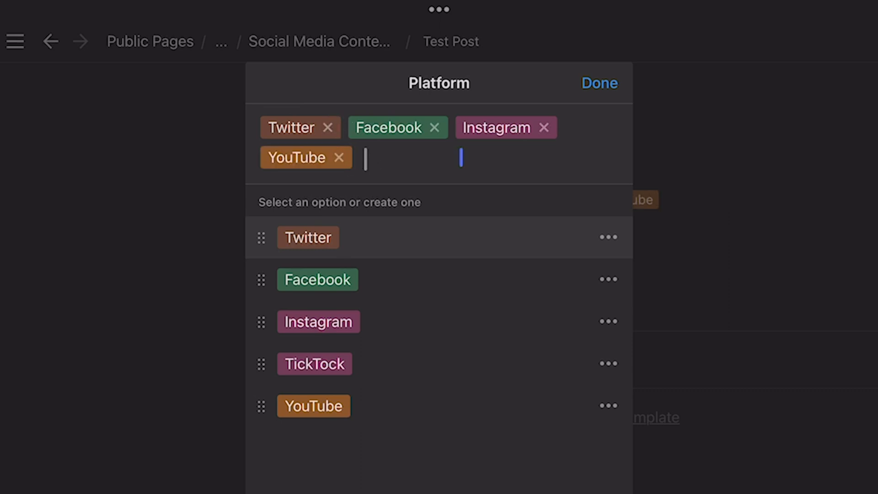
left_click(433, 127)
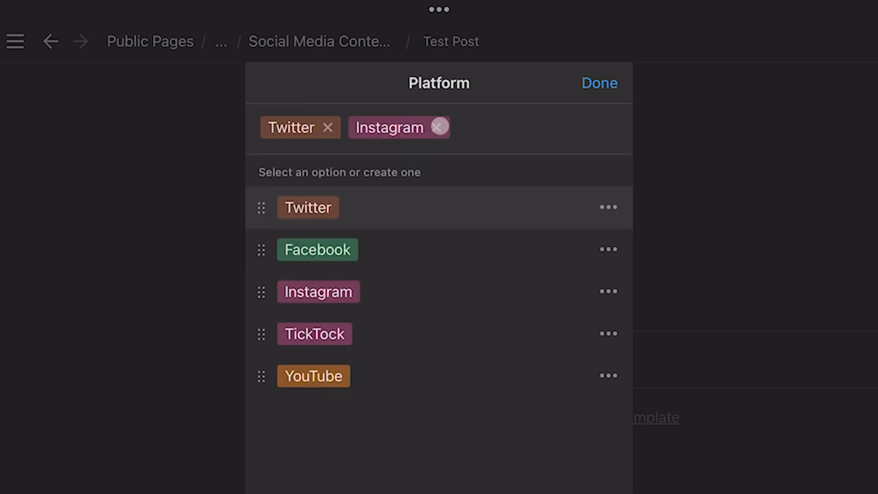
left_click(440, 127)
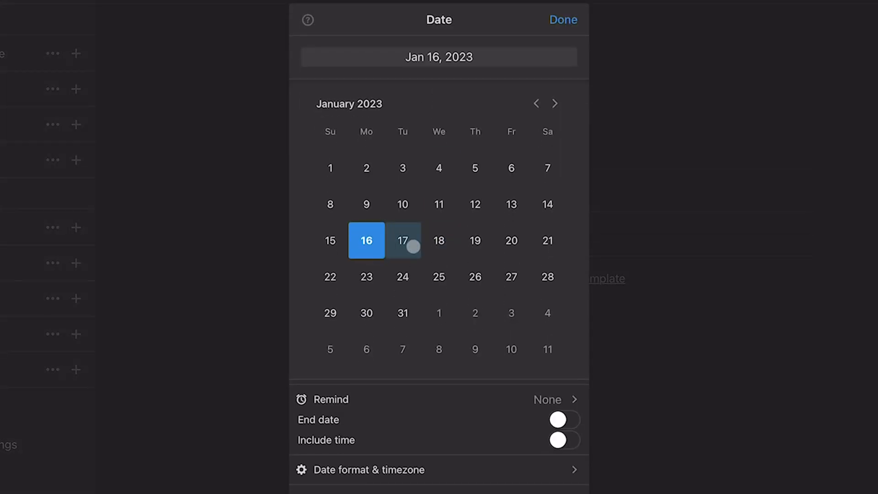
Step: Set the publish date to January 17, 2023 at 11:00 AM
left_click(402, 240)
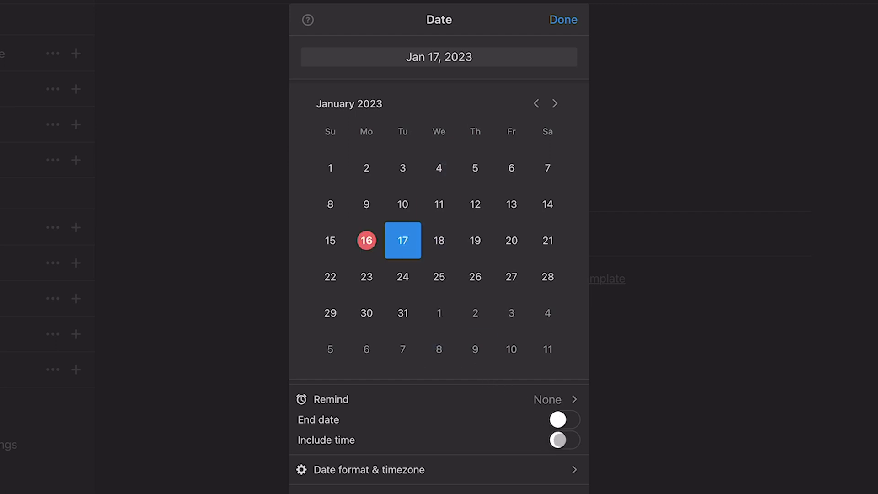
left_click(563, 439)
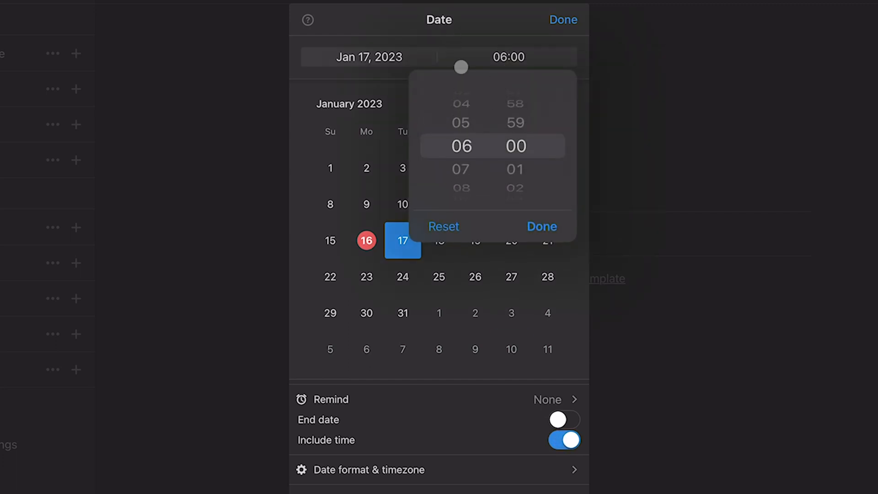
scroll("up", 3)
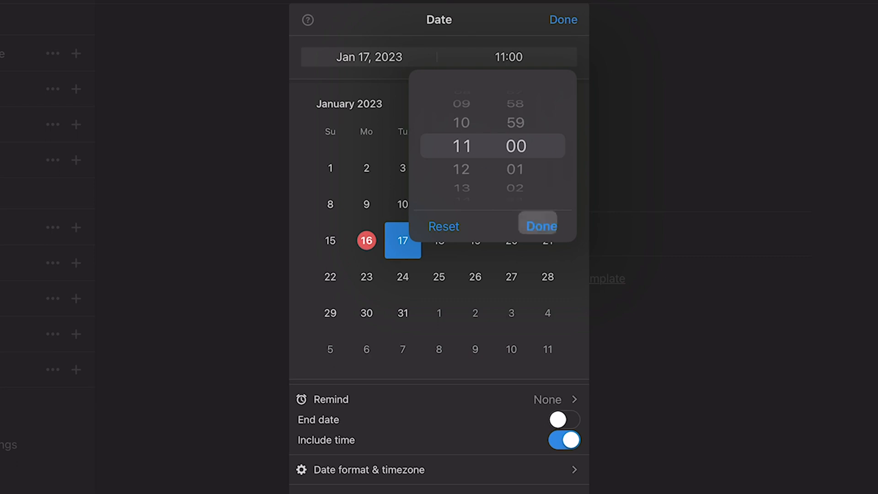
left_click(537, 225)
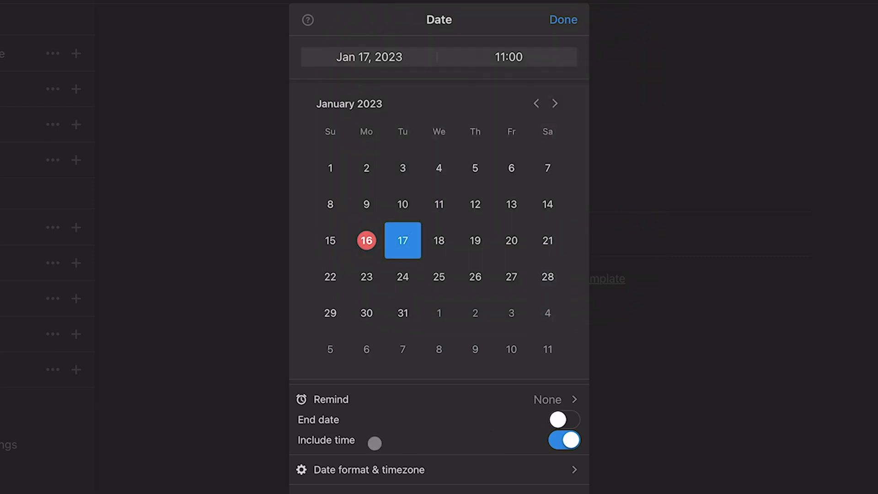
Step: Add a reminder 15 minutes before the publish time
left_click(547, 400)
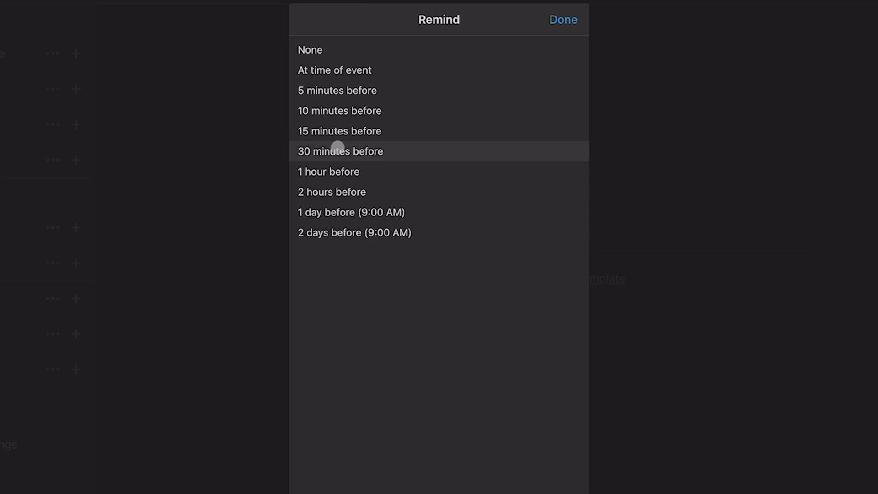
mouse_move(358, 110)
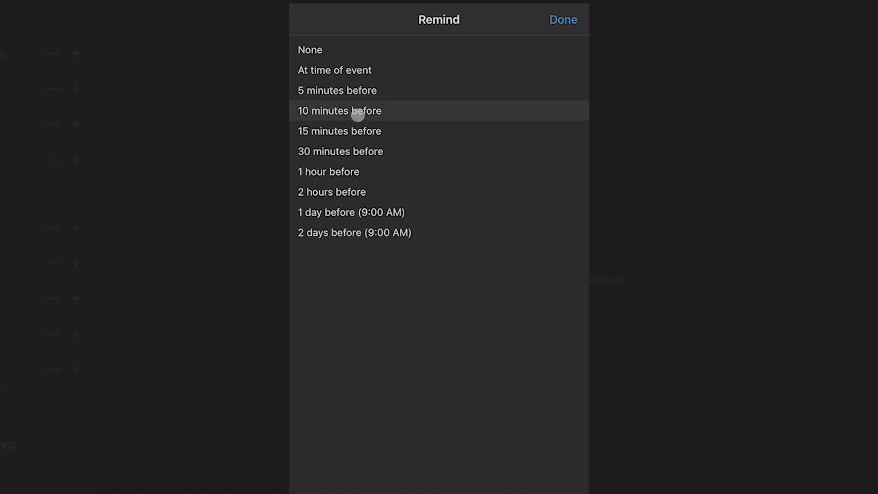
left_click(338, 131)
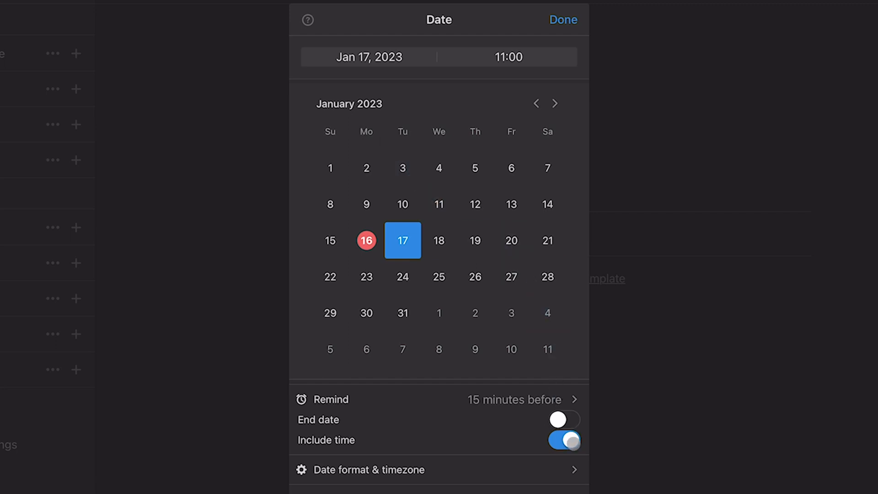
left_click(438, 399)
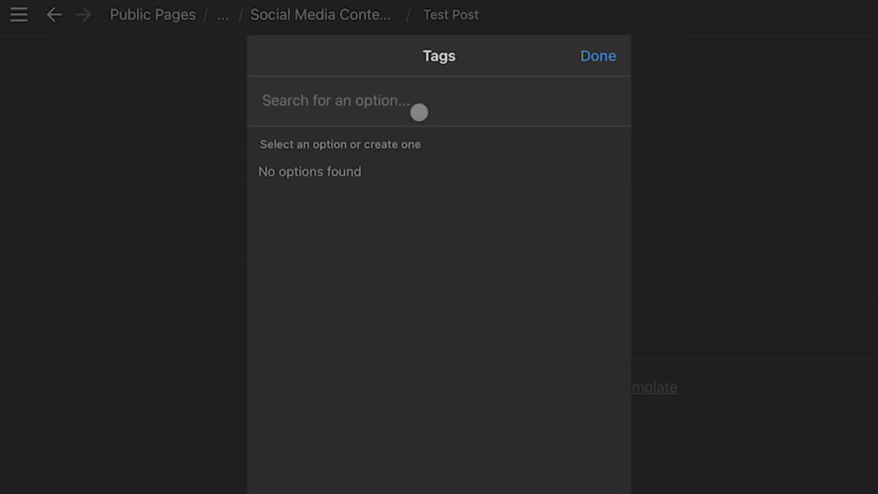
Step: Tag Test Post with Motivation and a new Productivity tag coloured green
type("Moti")
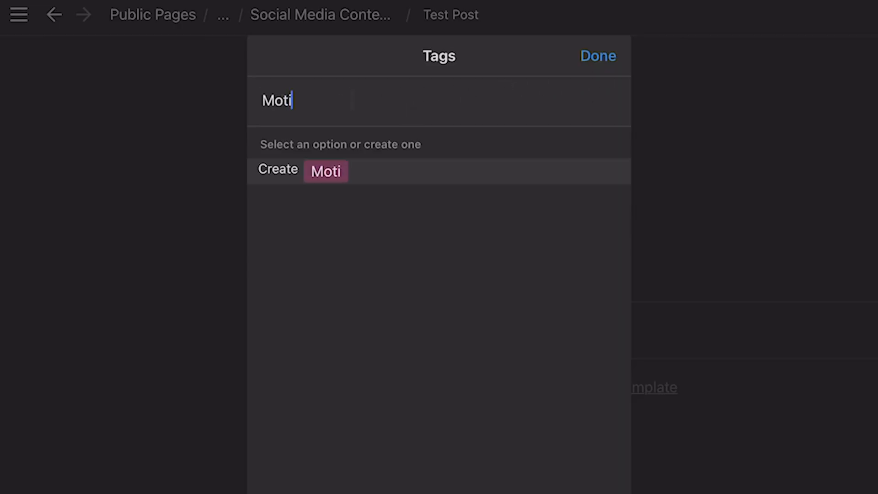
type("vations")
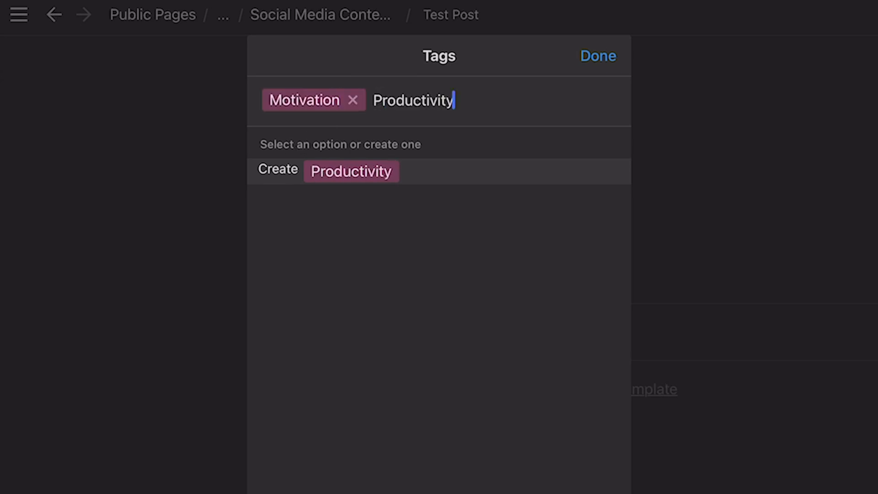
left_click(350, 171)
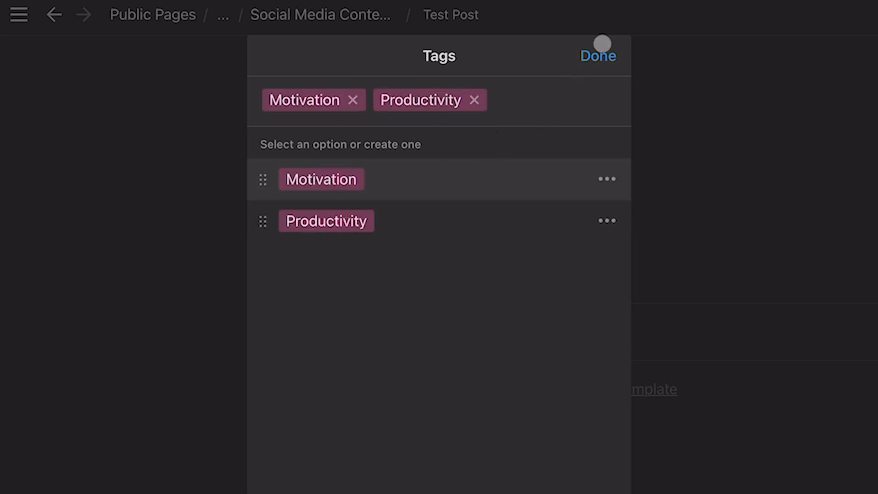
left_click(605, 220)
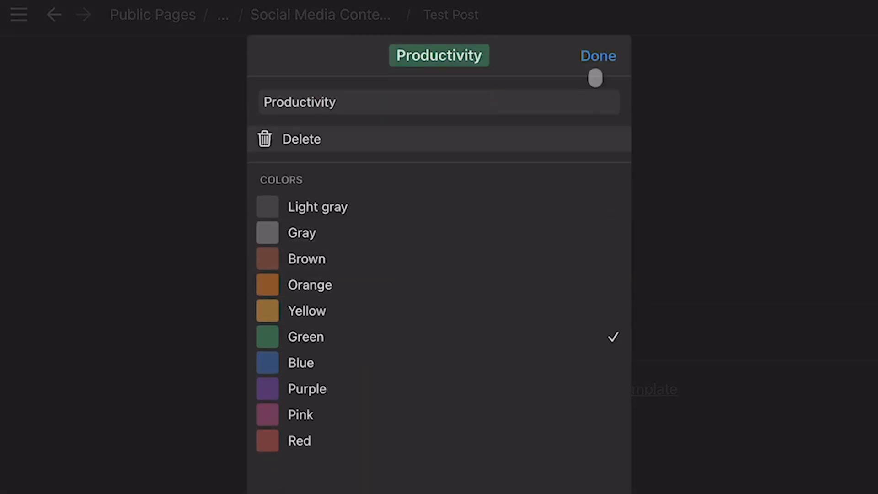
left_click(597, 56)
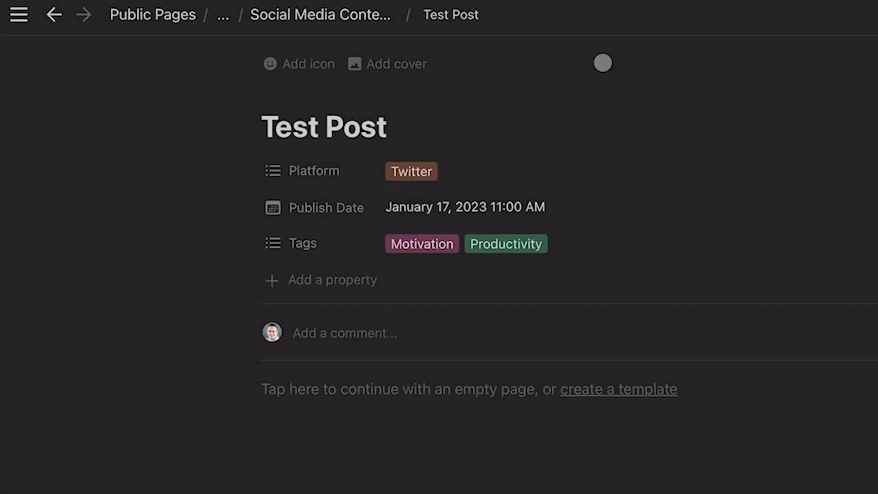
Step: Return to the database and show it in Calendar view with Test Post on January 17
left_click(53, 15)
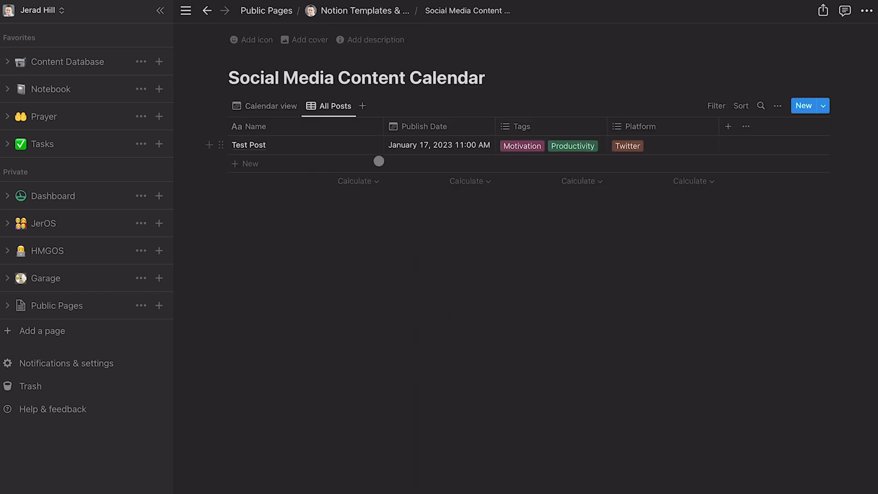
mouse_move(578, 147)
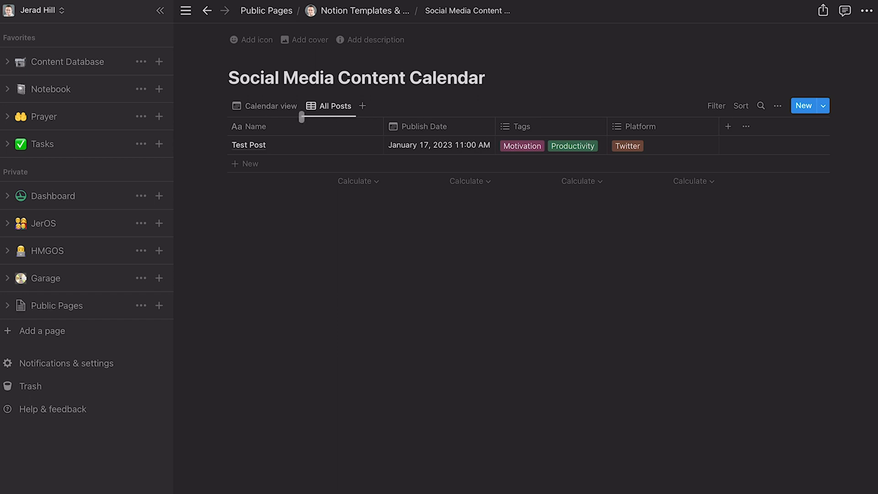
left_click(270, 106)
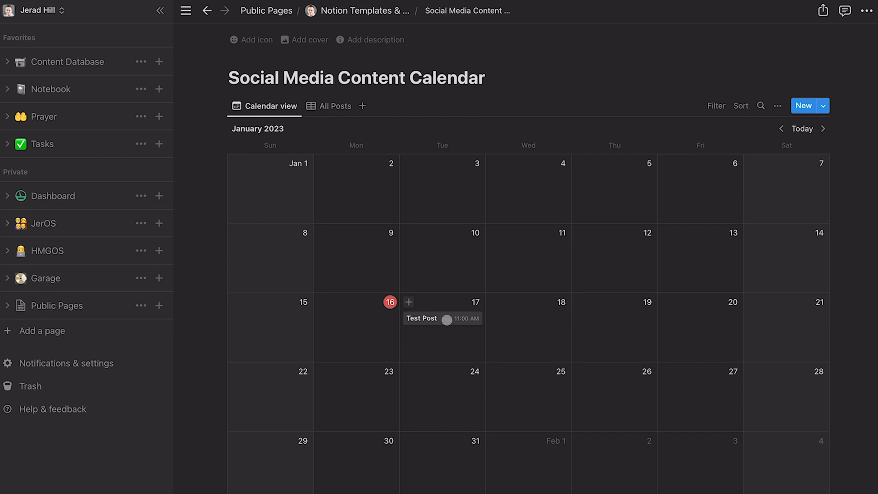
mouse_move(659, 233)
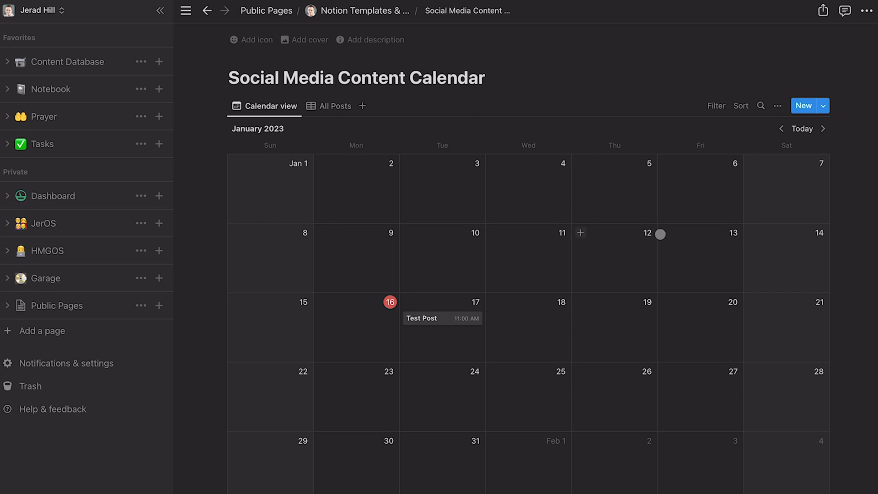
Step: Show Platform and Tags on calendar cards, then return to All Posts
left_click(777, 106)
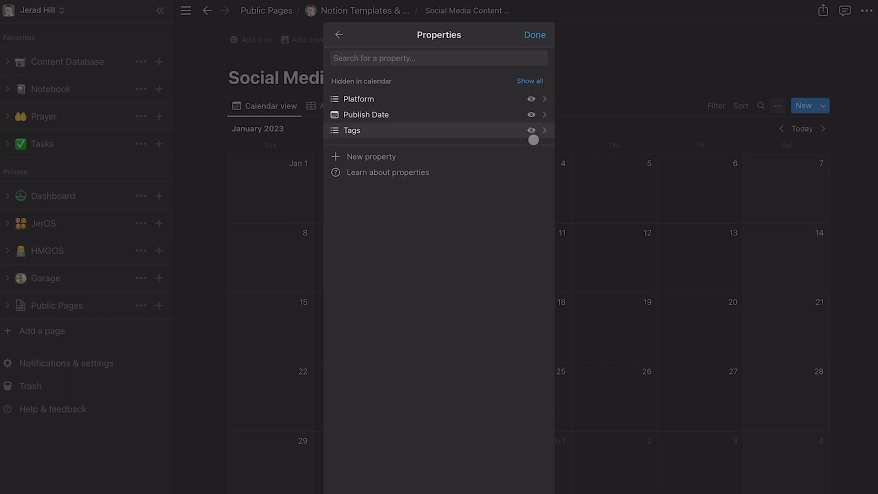
left_click(531, 99)
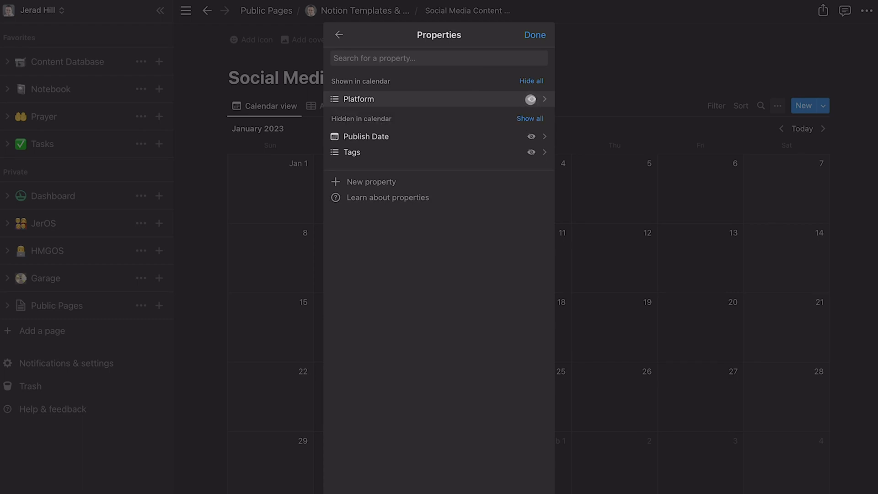
left_click(533, 35)
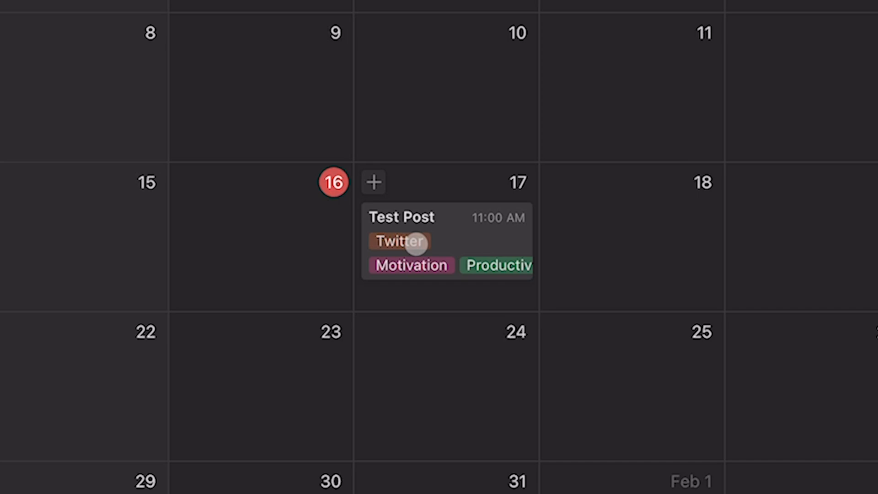
left_click(328, 106)
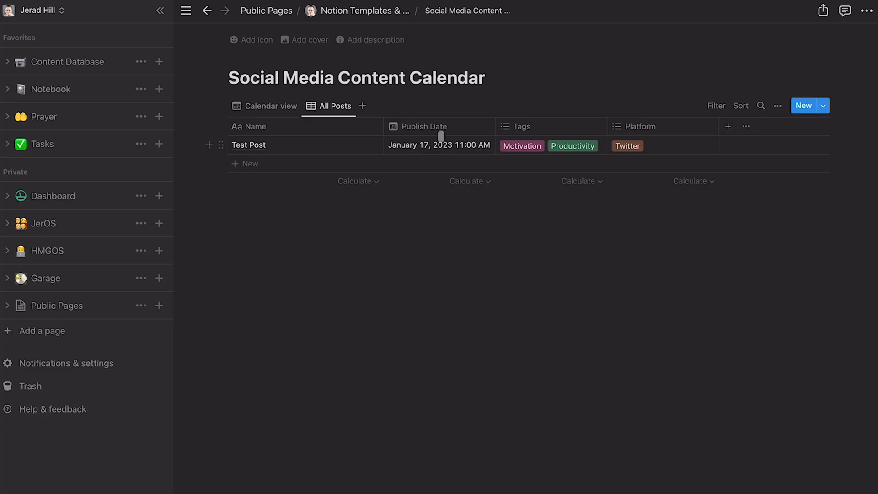
Step: Narrow the Name column and add a URL property named Post URL
left_click_drag(383, 126, 327, 126)
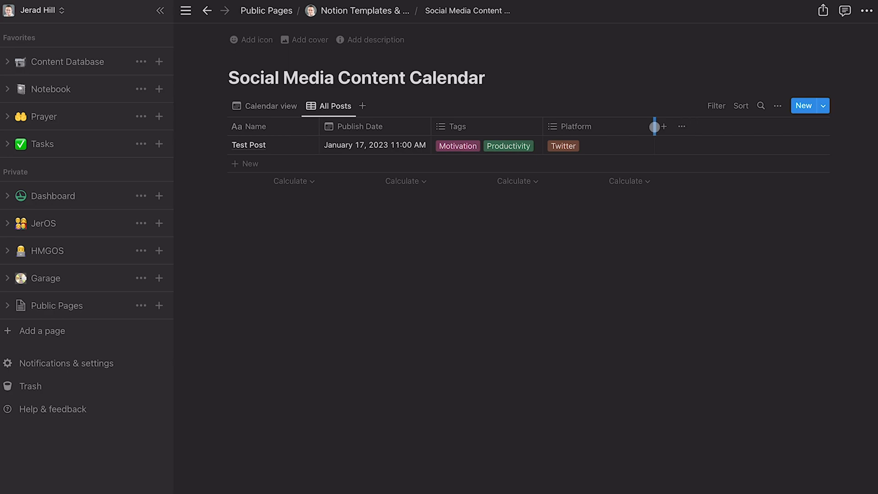
left_click(661, 126)
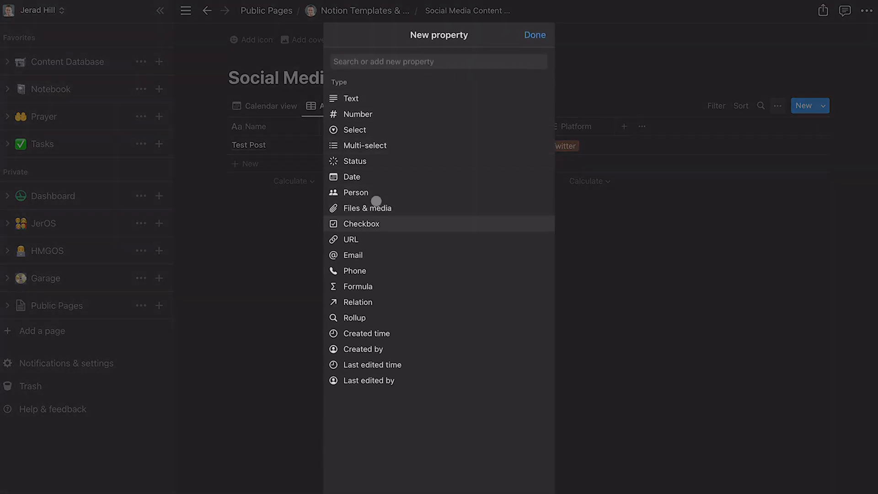
left_click(351, 239)
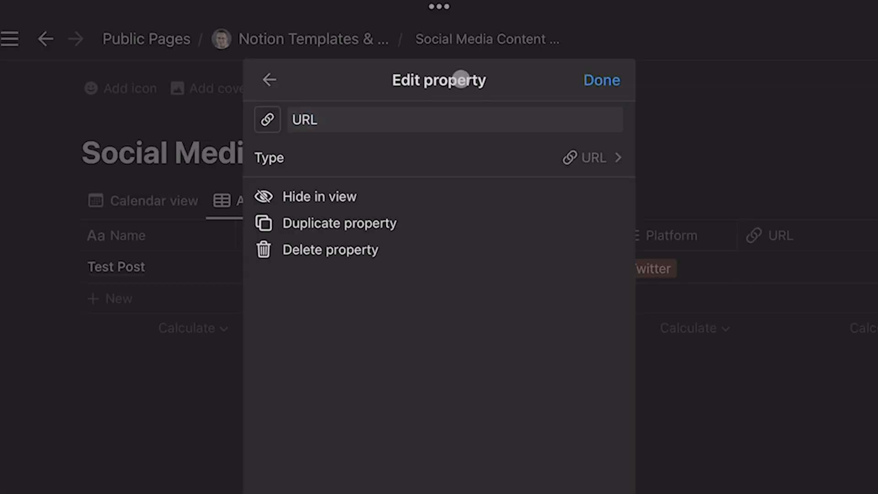
left_click(453, 119)
type("Post ")
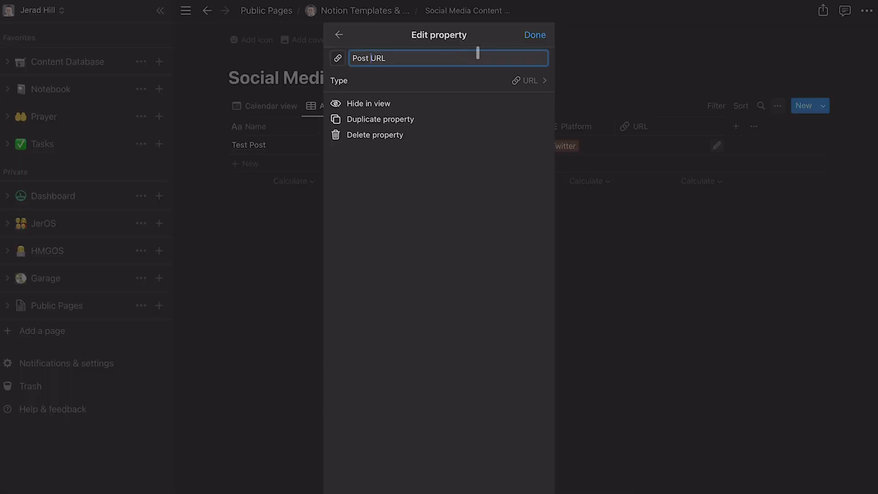
left_click(533, 35)
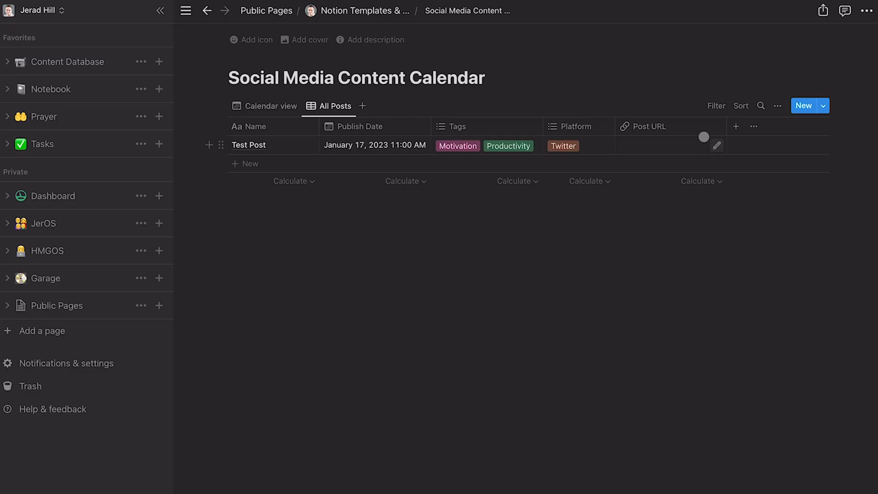
Step: Add a Files & media property named File, placed between Platform and Post URL
left_click(735, 126)
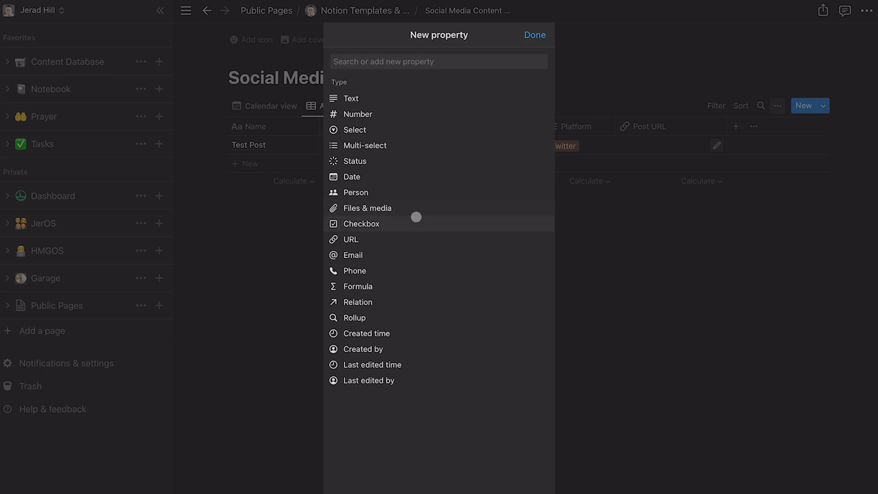
mouse_move(368, 145)
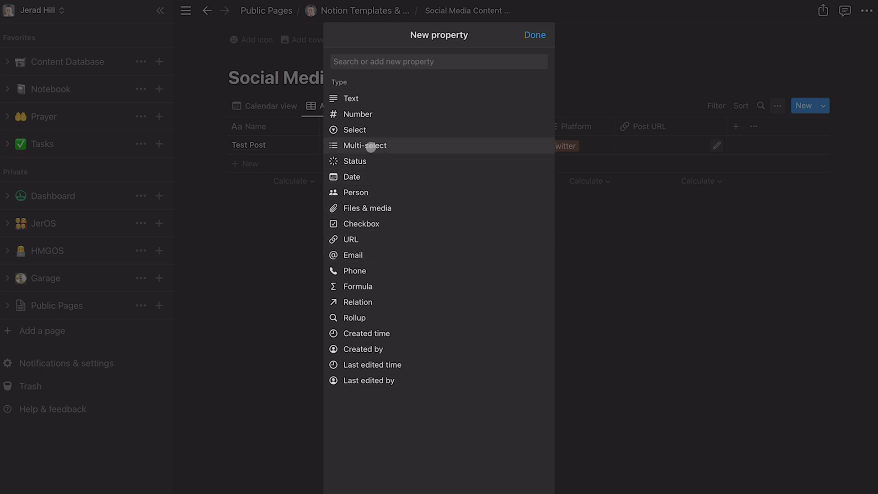
left_click(367, 208)
type("File")
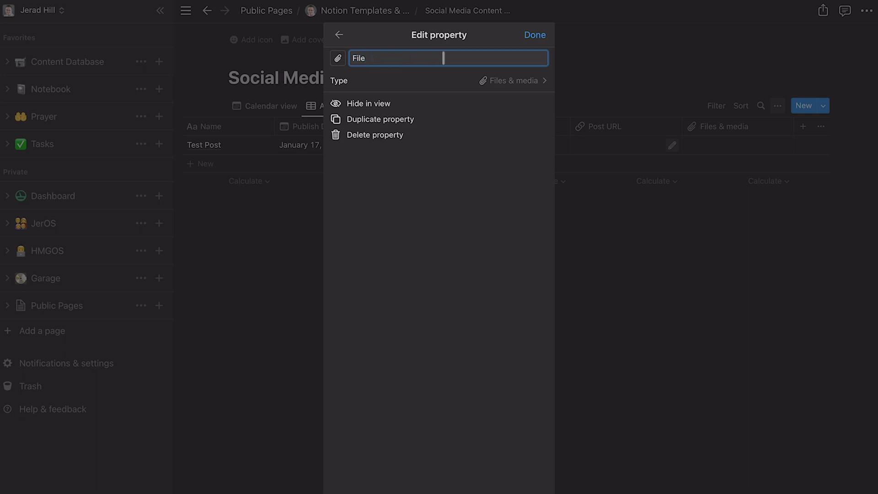
left_click(533, 35)
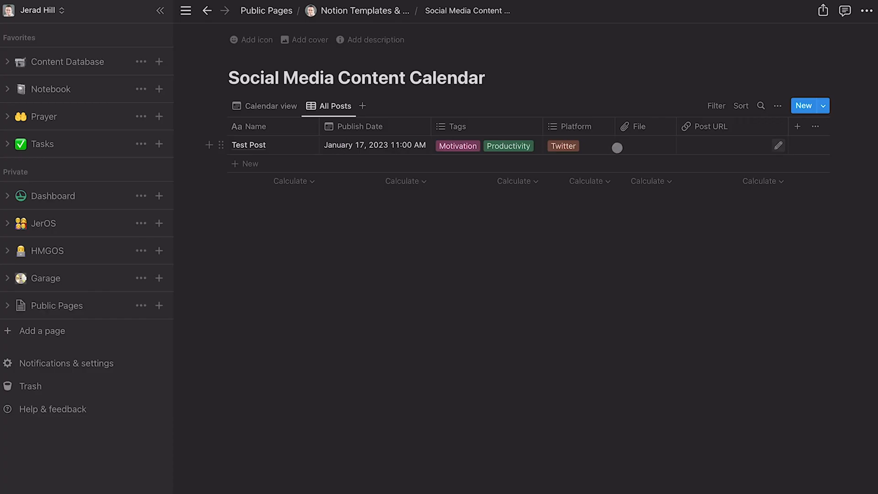
mouse_move(517, 141)
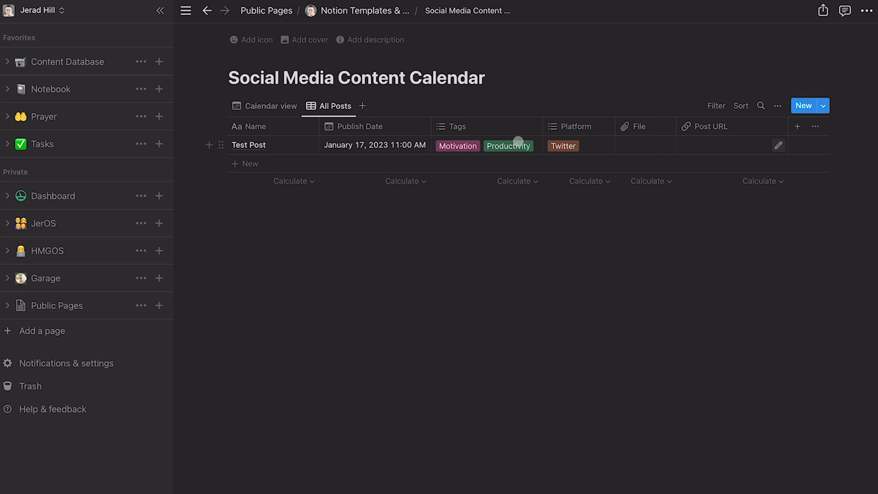
mouse_move(291, 145)
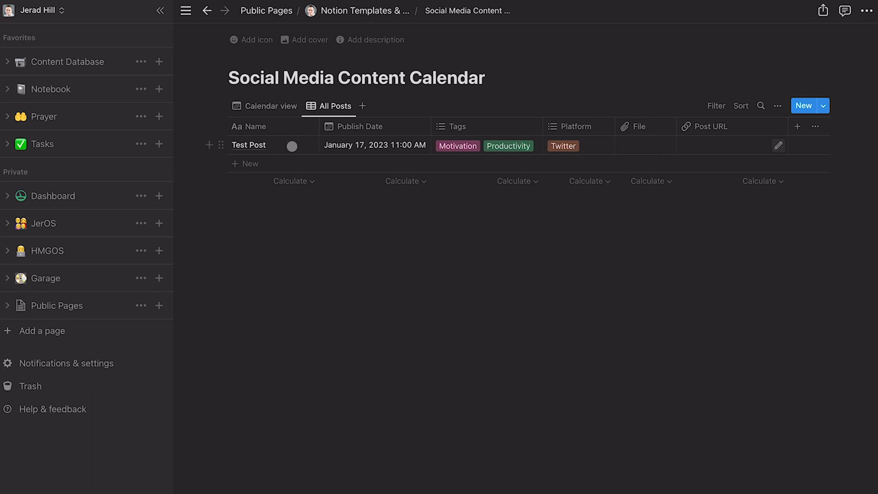
left_click(249, 145)
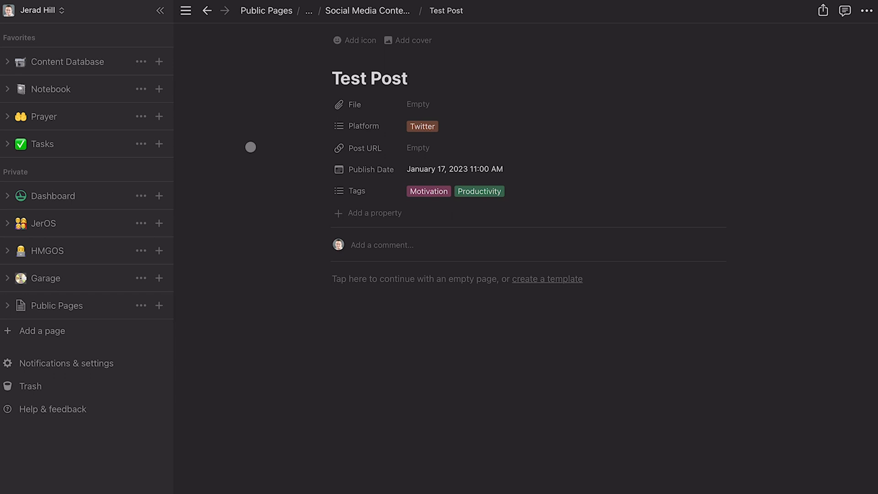
left_click(430, 383)
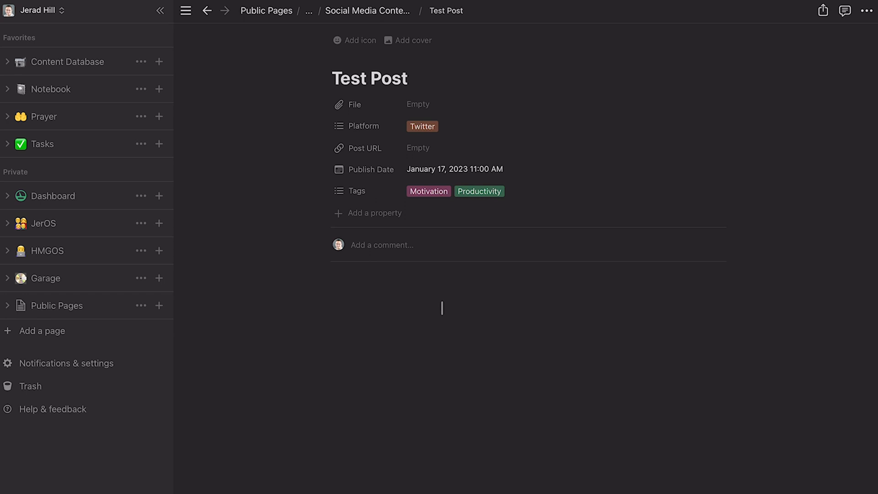
left_click(159, 11)
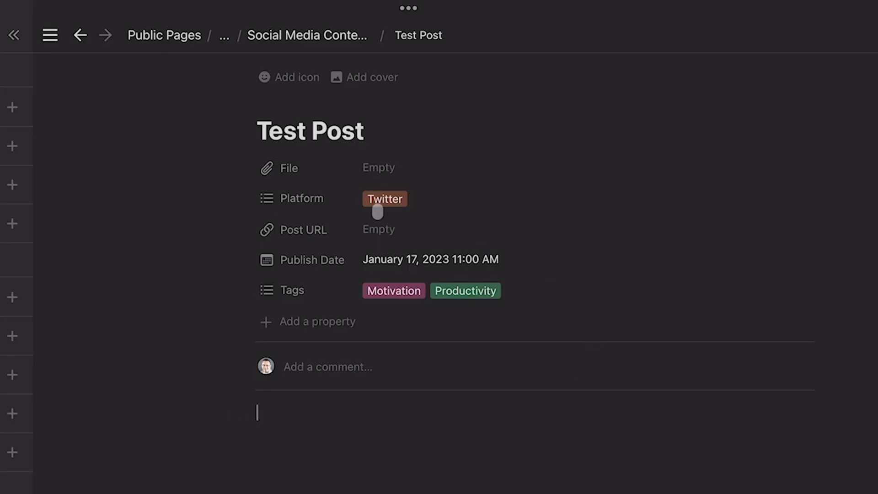
mouse_move(342, 207)
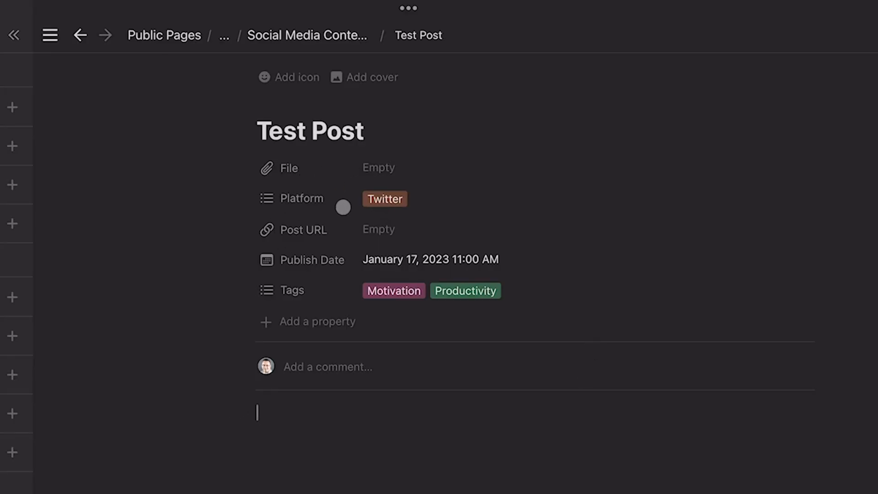
mouse_move(303, 198)
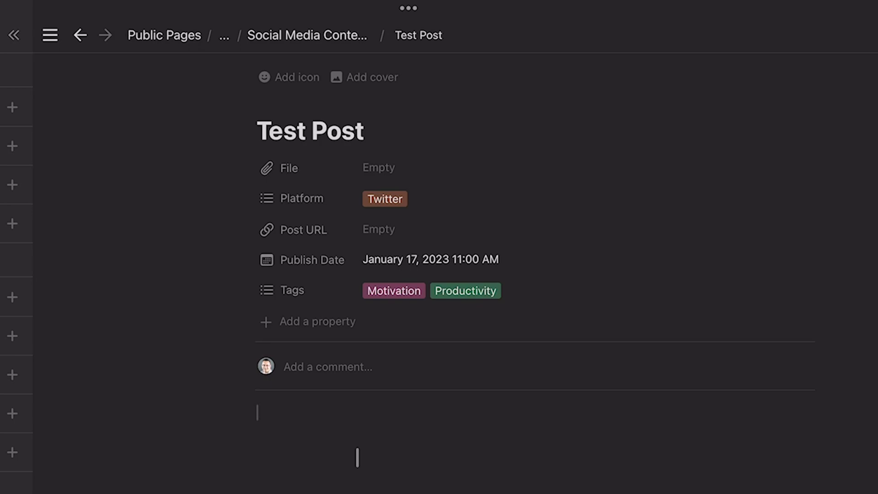
left_click(50, 35)
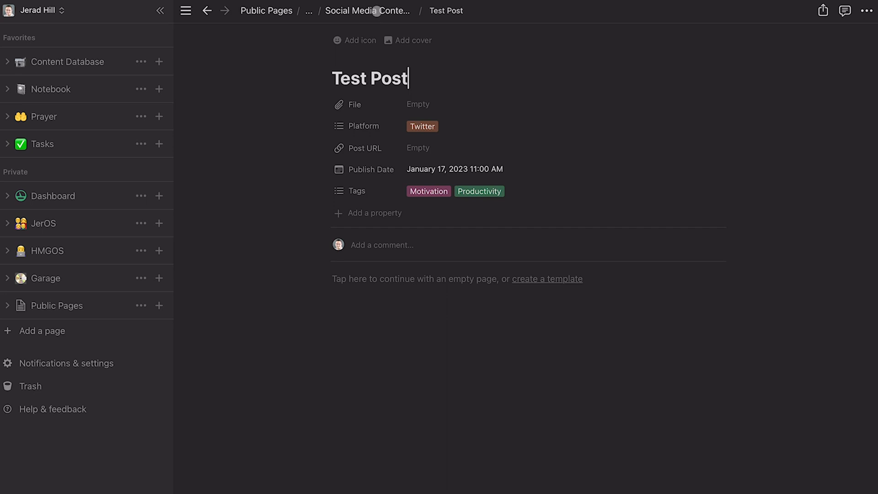
left_click(207, 11)
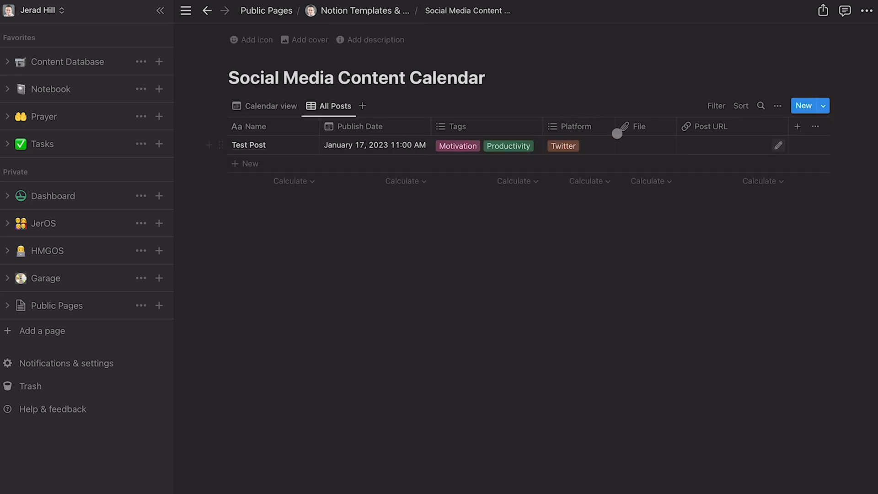
mouse_move(797, 126)
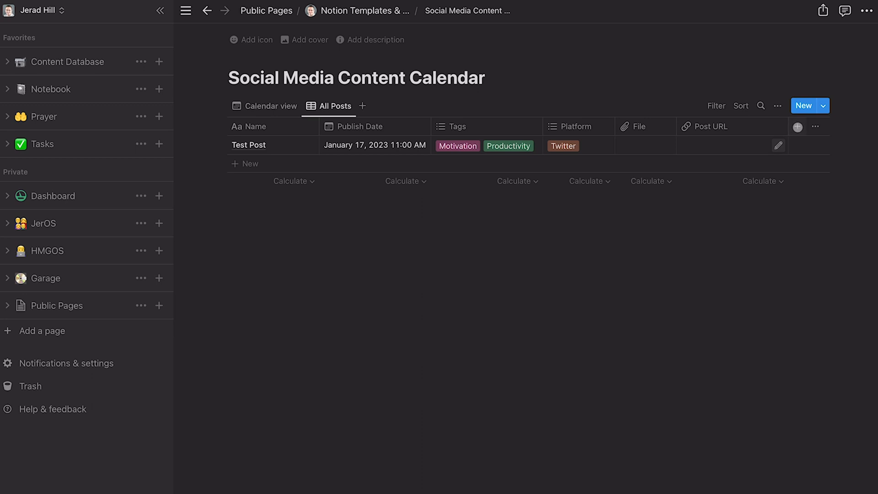
Step: Add a Select property named Status beside Publish Date and scroll back to it
left_click(797, 126)
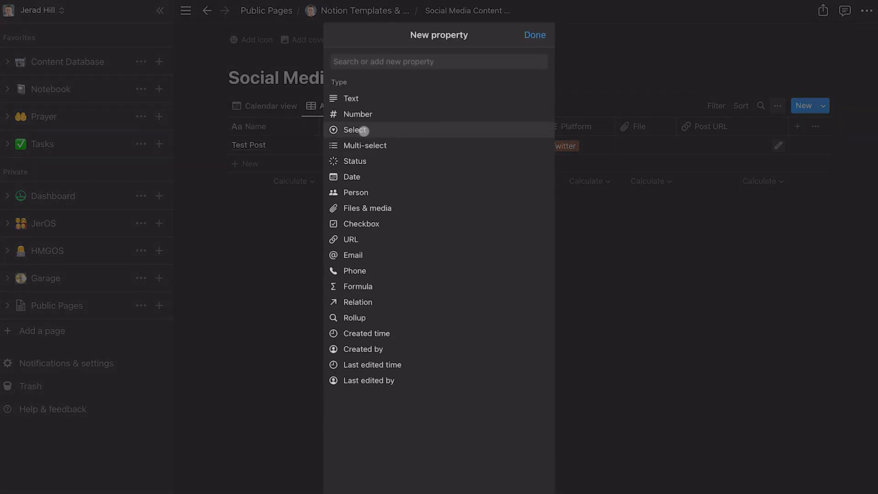
left_click(355, 129)
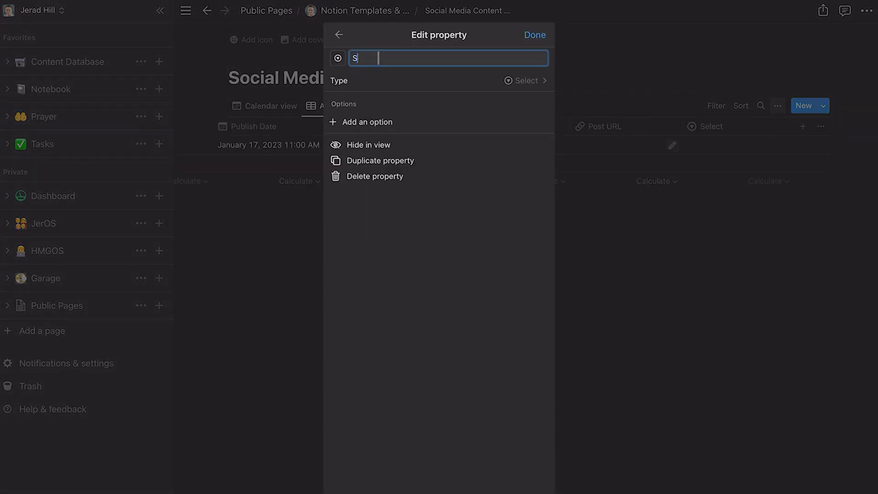
type("tatus")
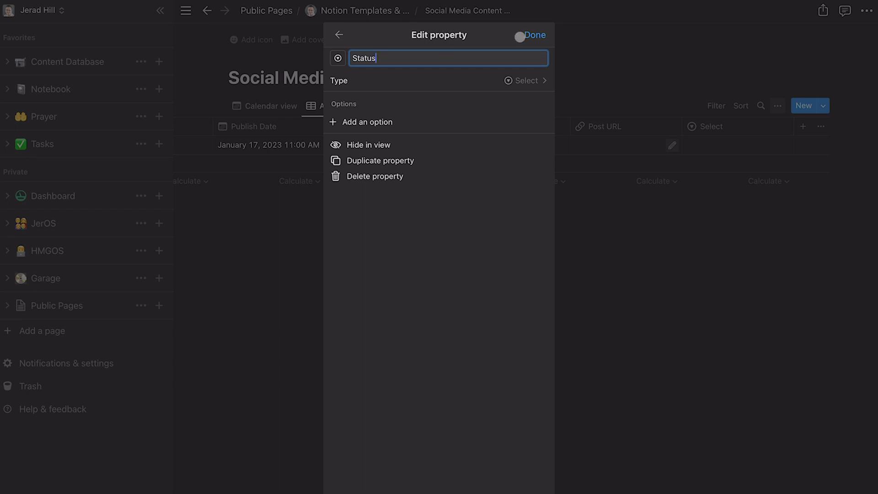
left_click(532, 35)
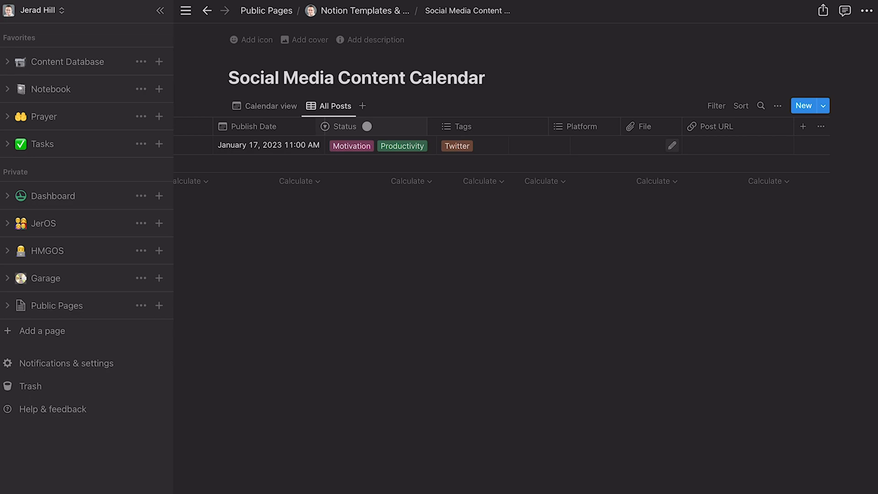
scroll("left", 3)
type("New")
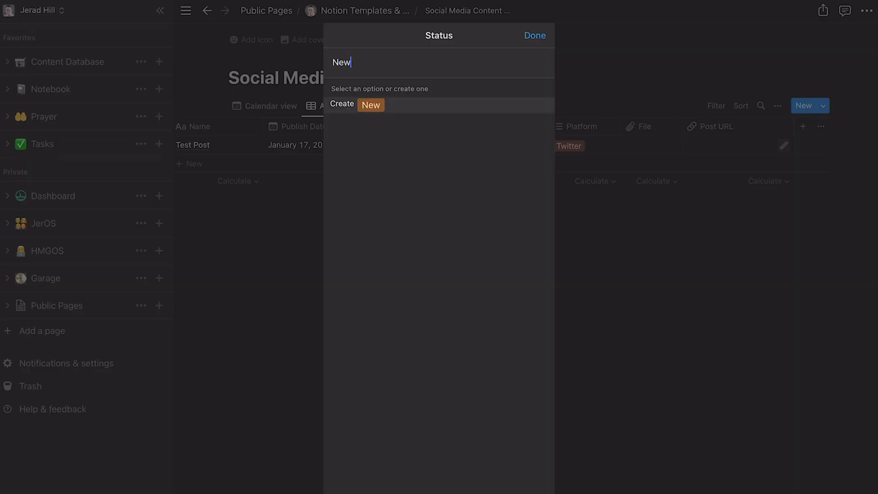
Step: Create the New, In Progress and Scheduled options for Status
left_click(359, 104)
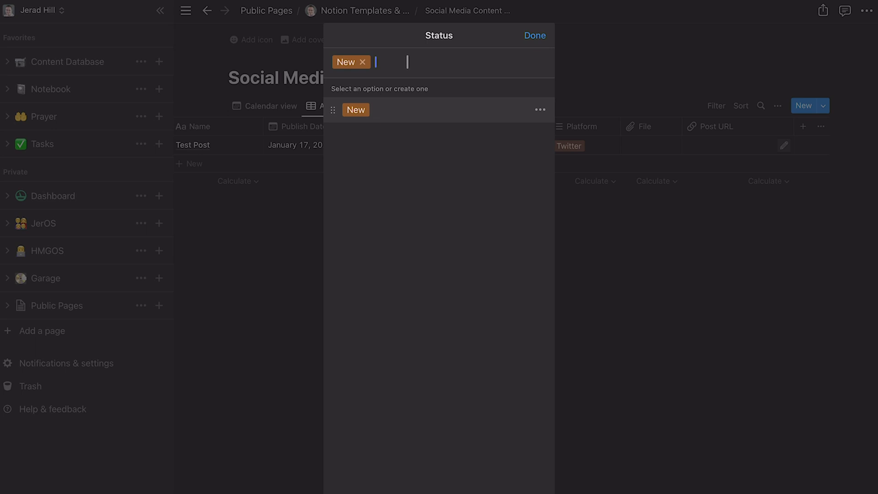
type("In Progress Schedu")
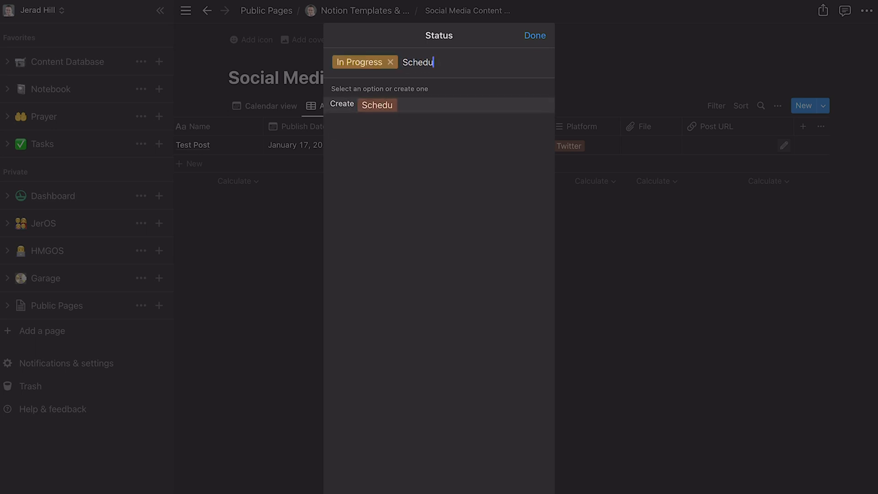
left_click(376, 104)
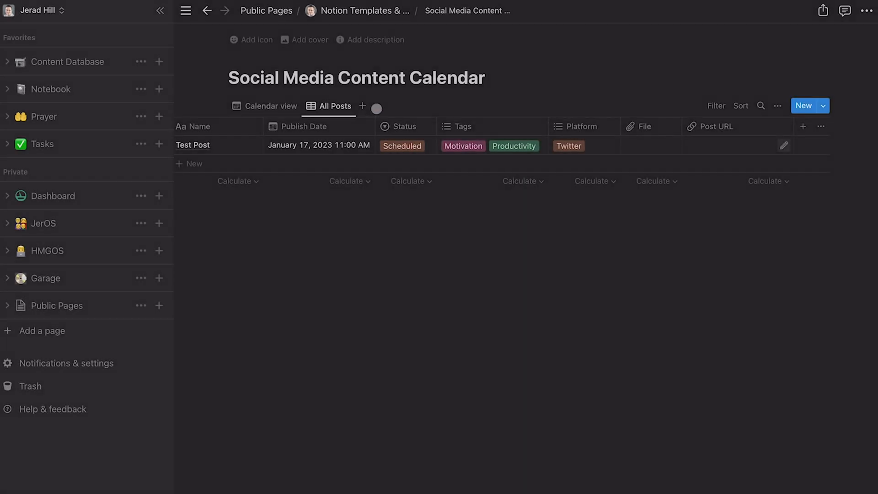
Step: Create a Published option and set Test Post's Status to Published
left_click(402, 145)
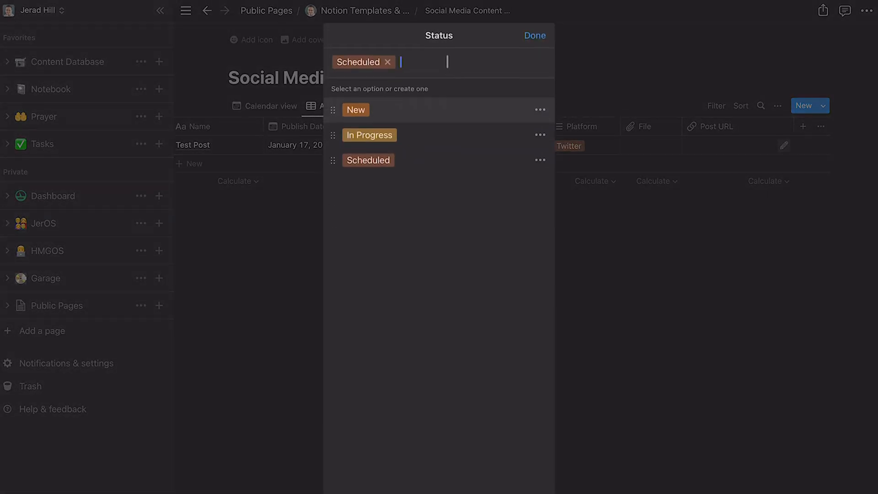
type("Published")
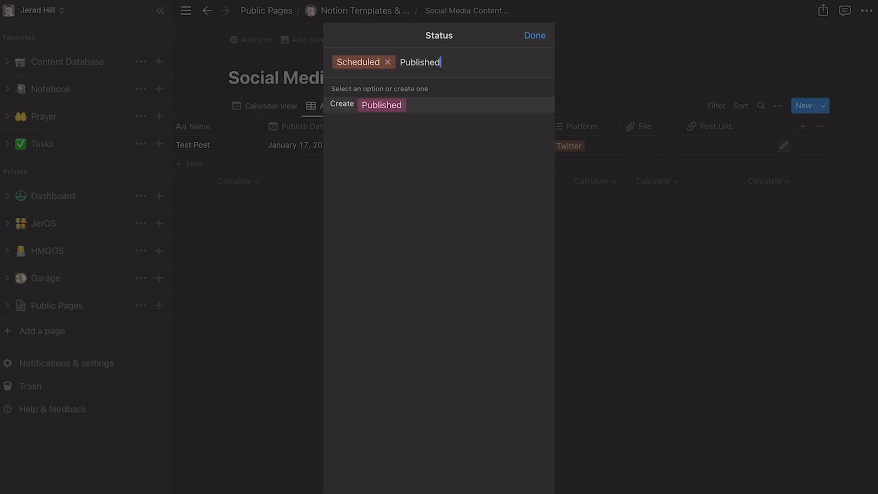
left_click(380, 105)
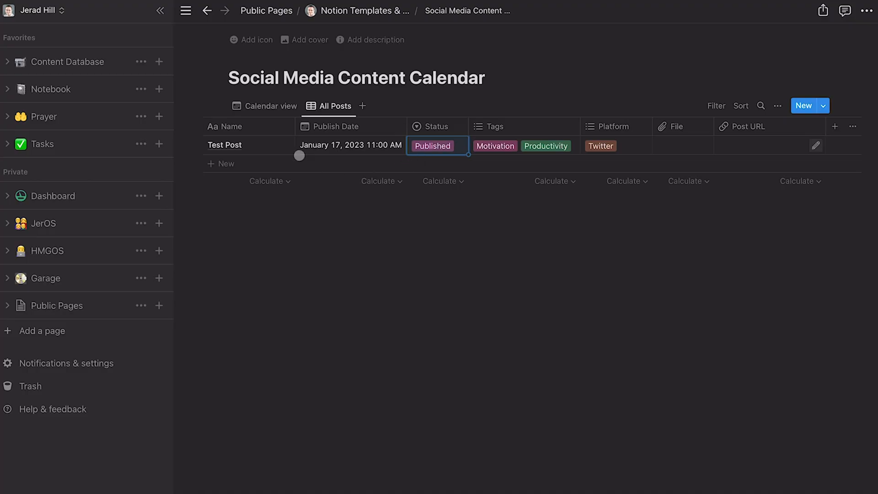
left_click(264, 106)
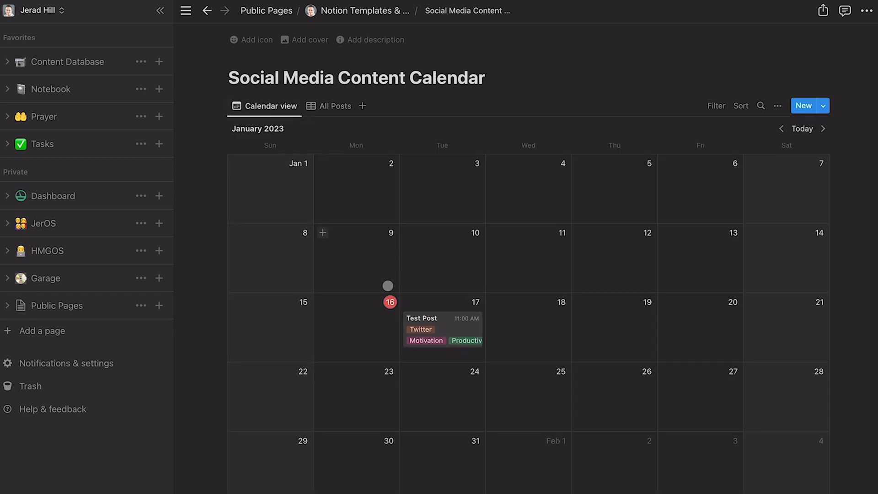
mouse_move(440, 330)
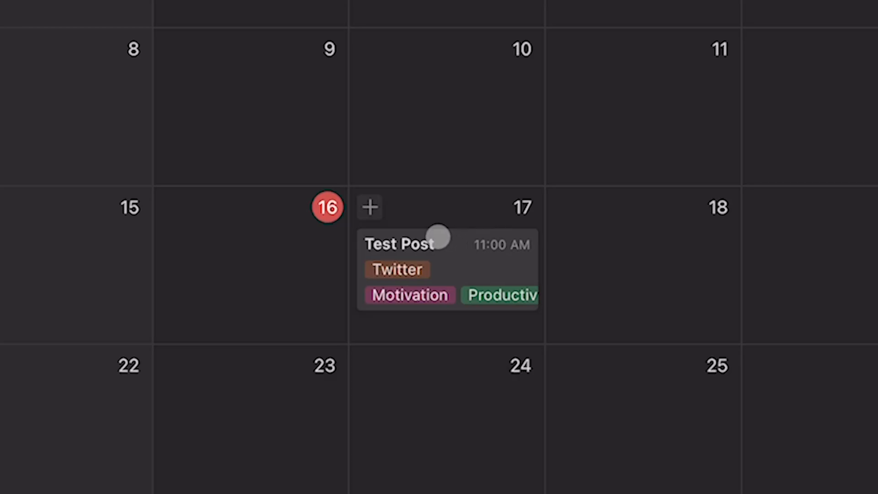
mouse_move(428, 270)
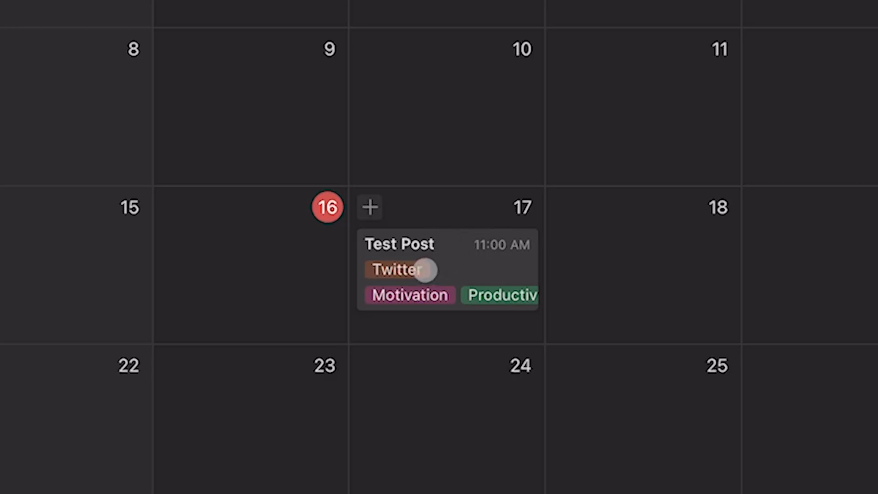
mouse_move(503, 301)
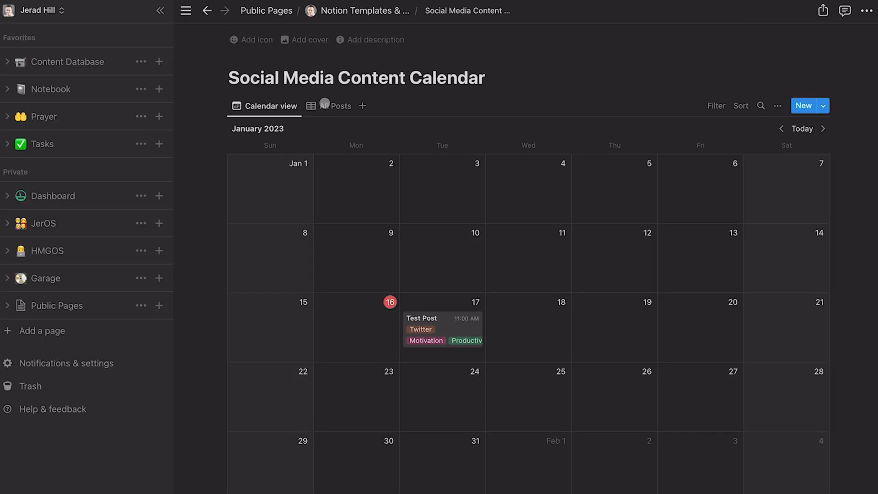
left_click(334, 106)
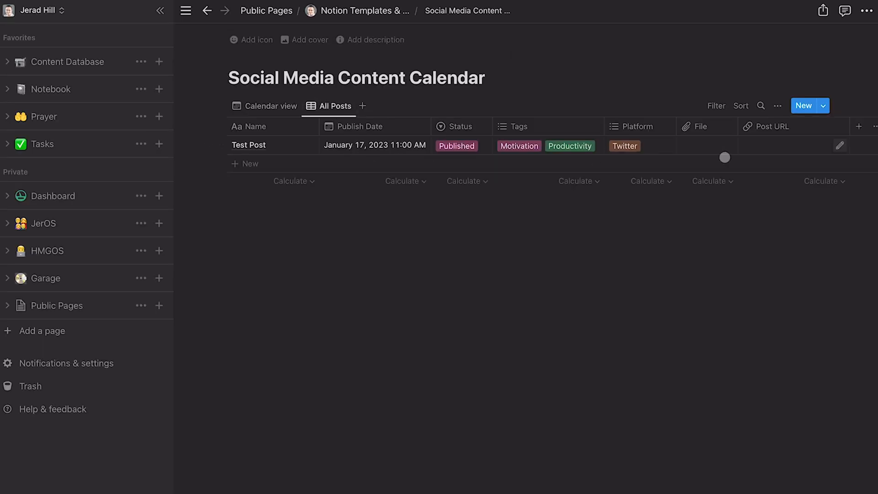
left_click(71, 61)
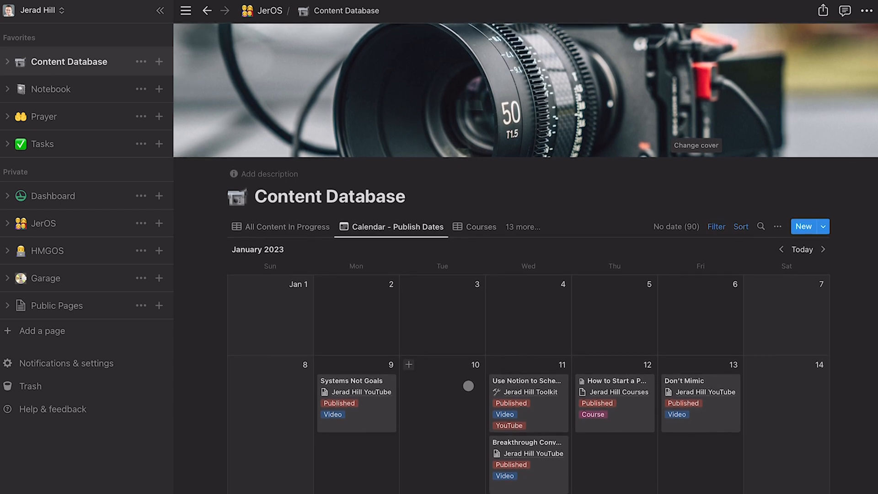
Step: Scroll the Calendar - Publish Dates view down to the January 15–21 week
scroll("down", 3)
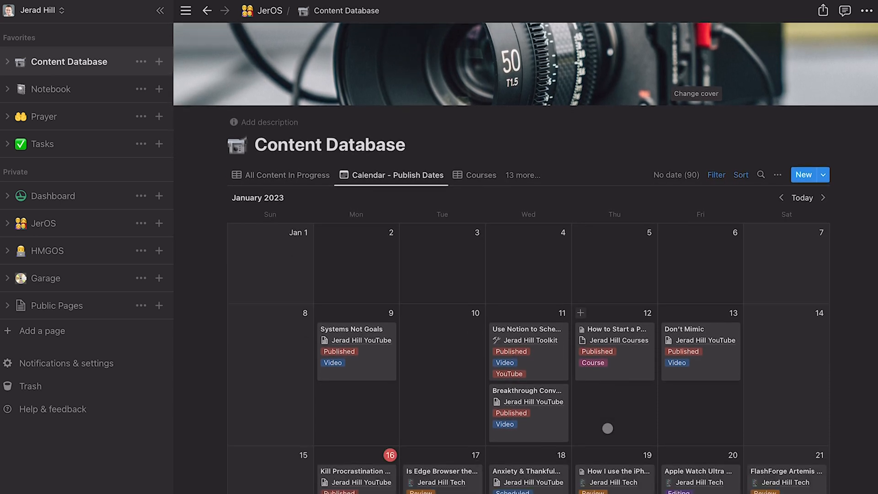
scroll("down", 3)
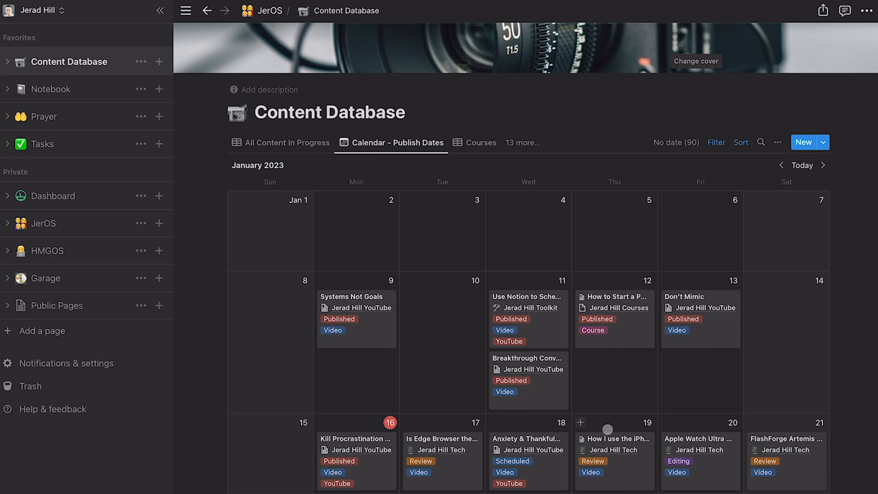